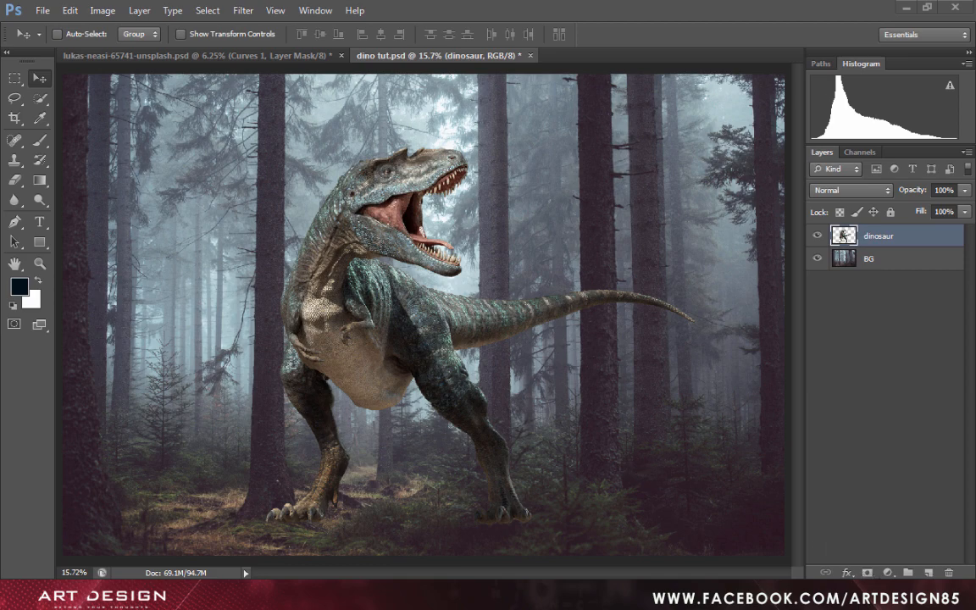
Add a Curves adjustment layer directly above the dinosaur layer.
left_click(888, 573)
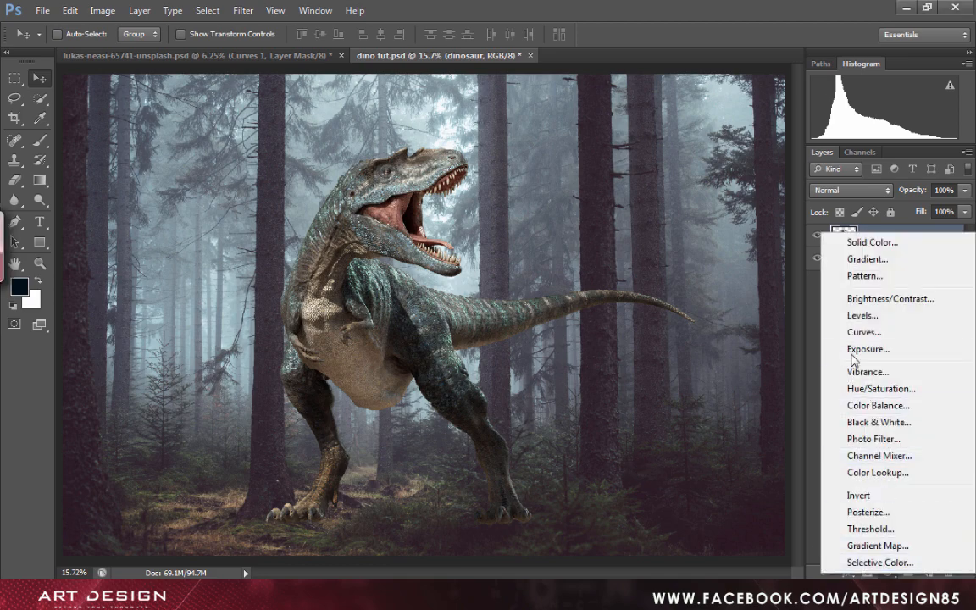
left_click(864, 331)
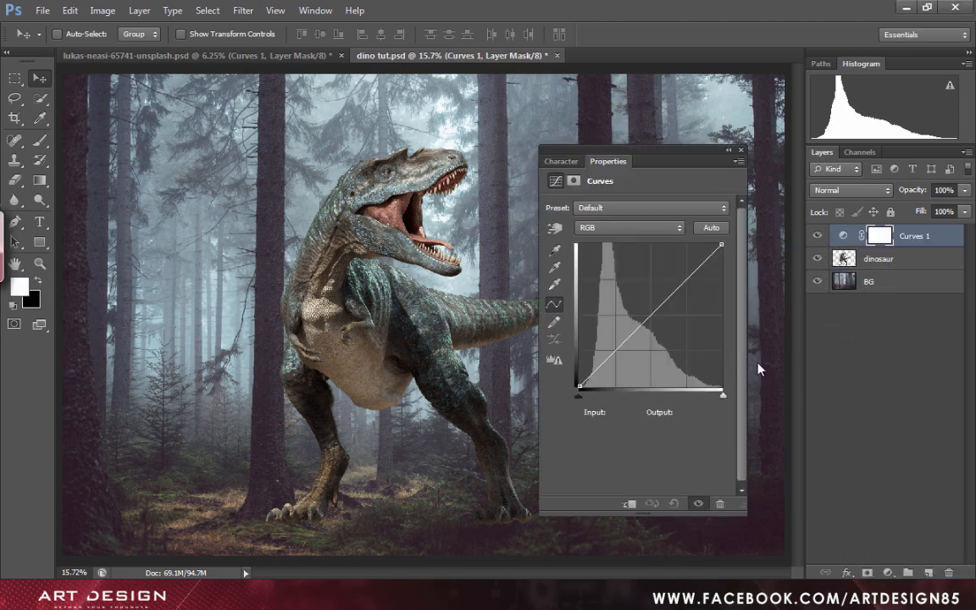
right_click(915, 235)
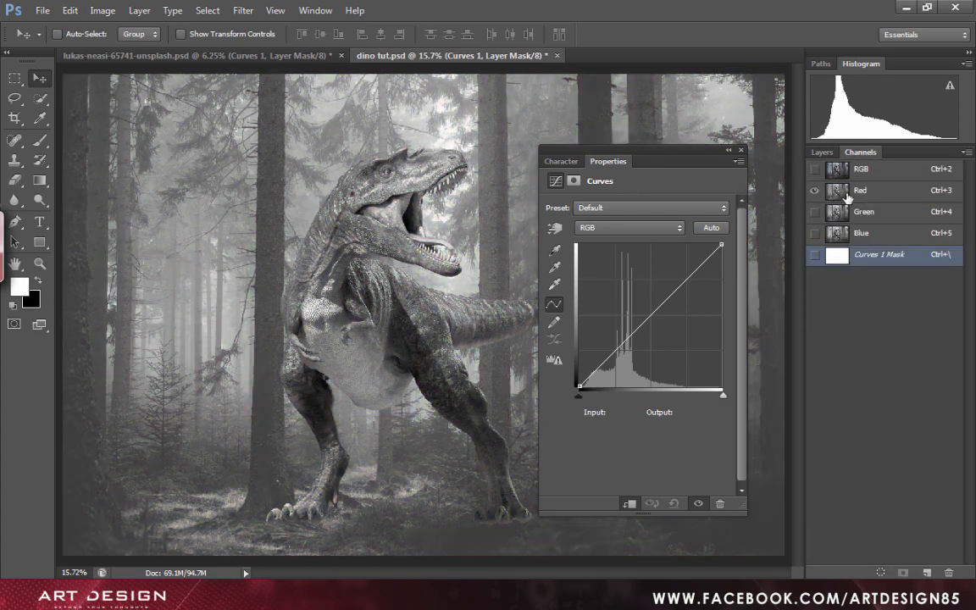
On the Red curve, pull the shadow point at input 53 down to output 40.
left_click(629, 227)
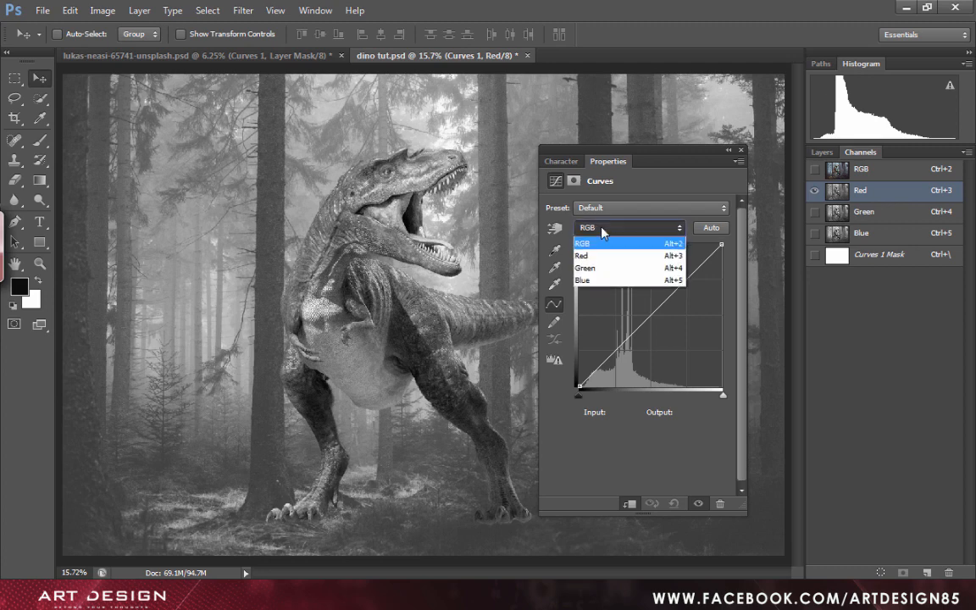
left_click(582, 255)
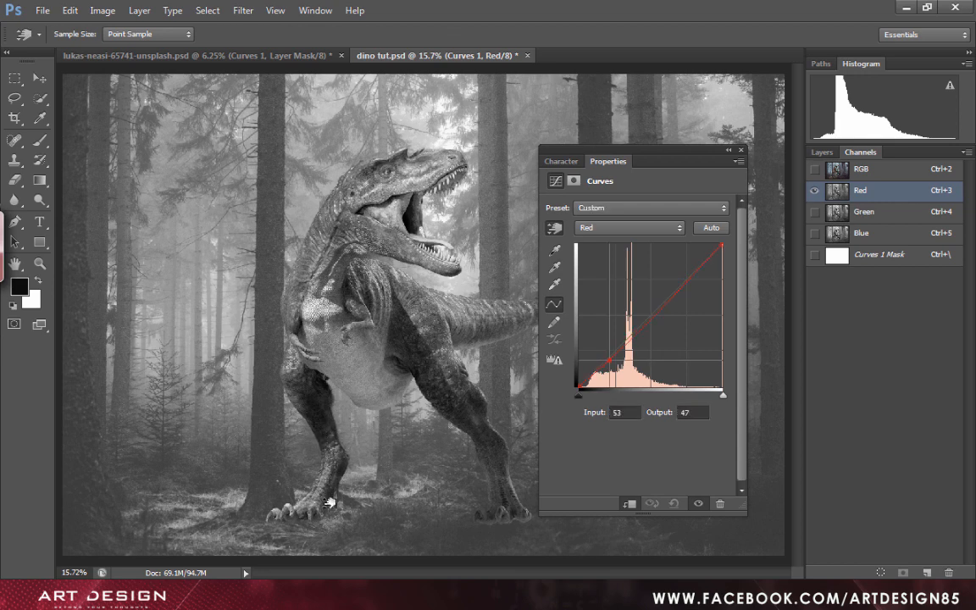
left_click_drag(608, 363, 608, 371)
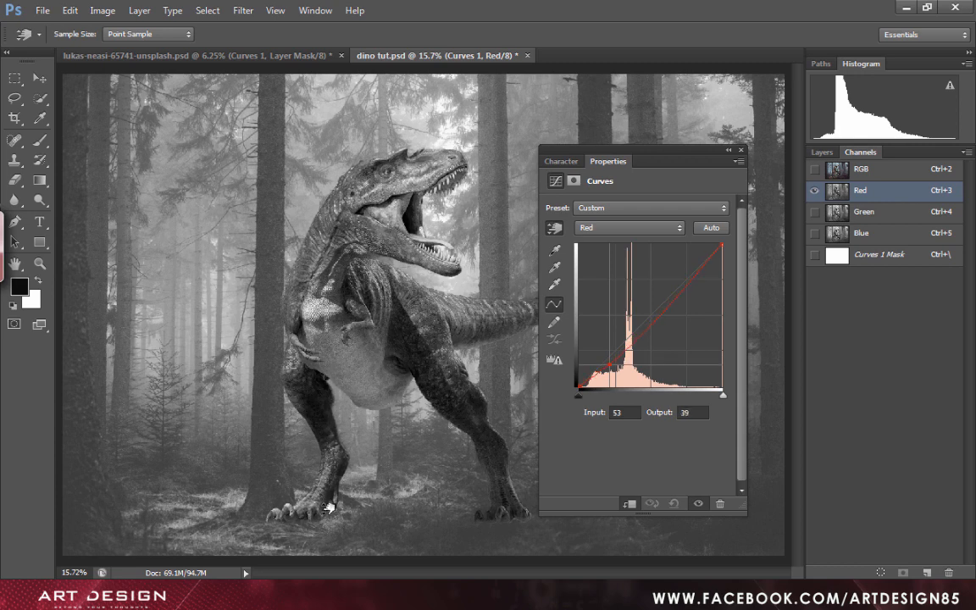
left_click_drag(608, 367, 608, 363)
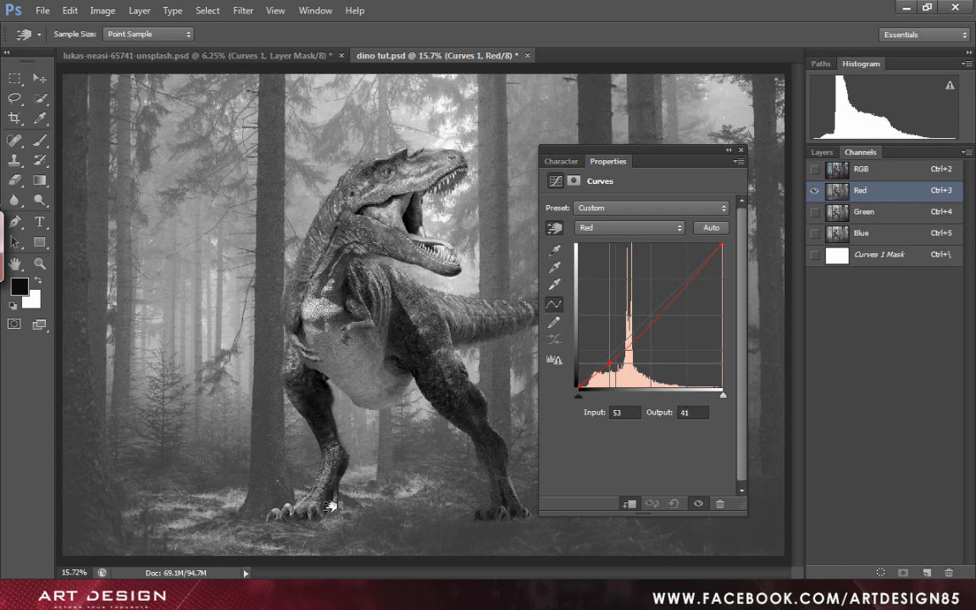
left_click_drag(609, 366, 608, 359)
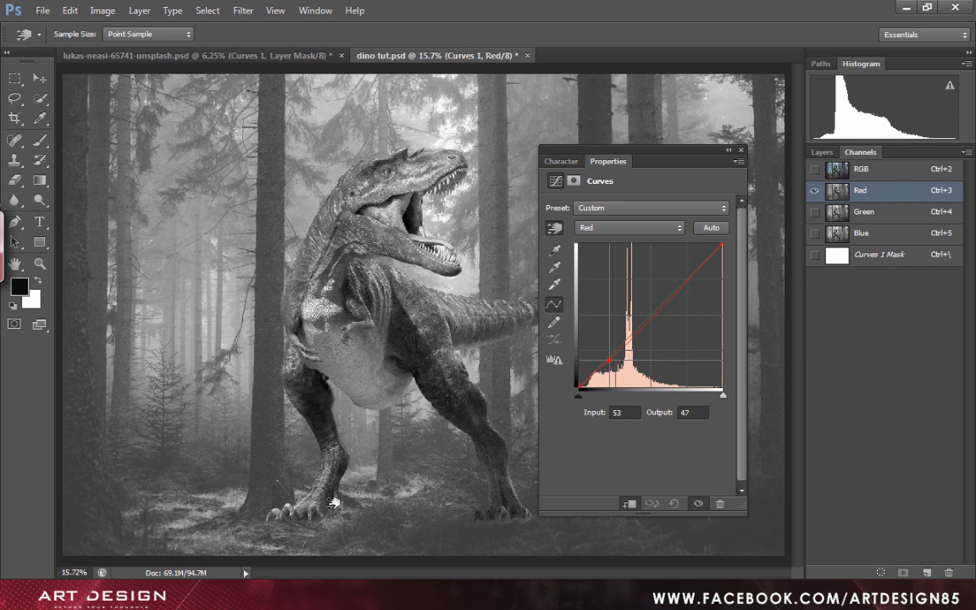
left_click_drag(608, 361, 608, 364)
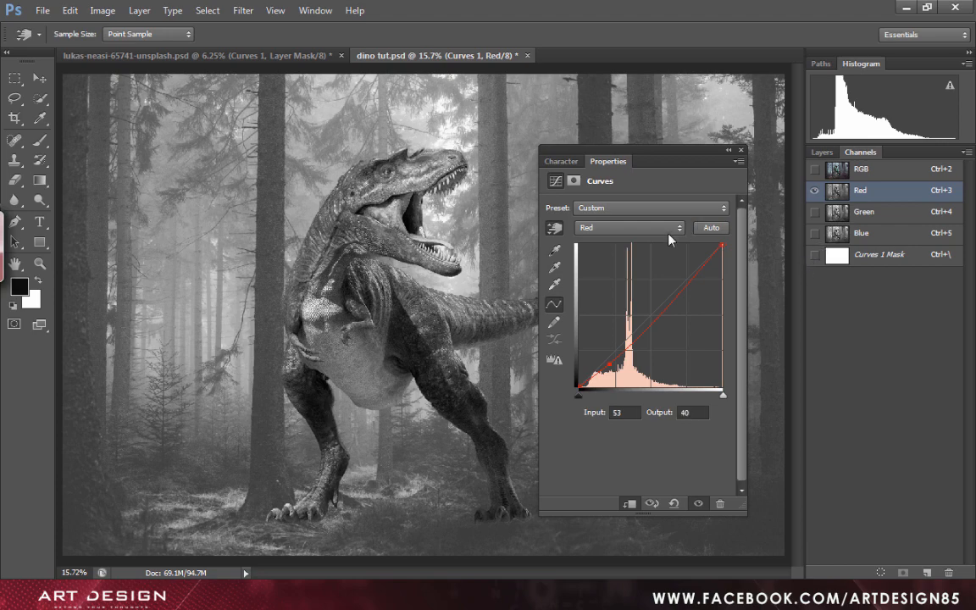
Drop the Green curve's midtone point from 112 to 98, then select the Blue channel.
left_click(629, 227)
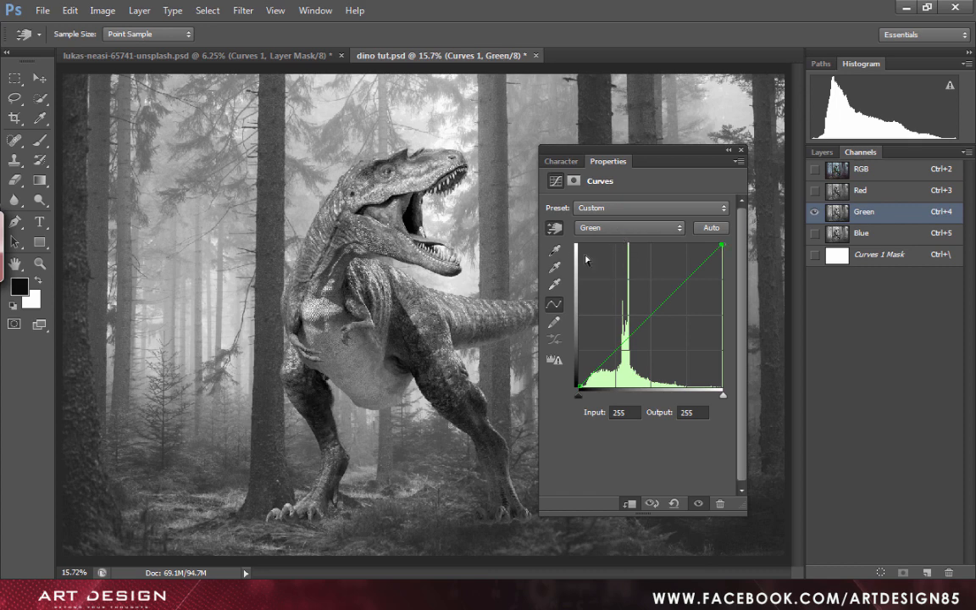
left_click(642, 322)
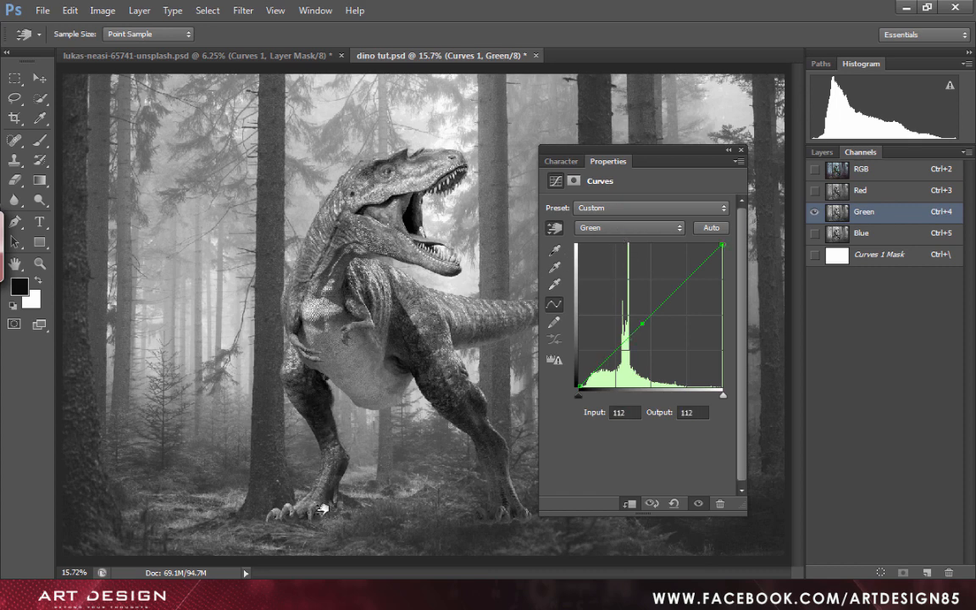
left_click_drag(644, 324, 644, 330)
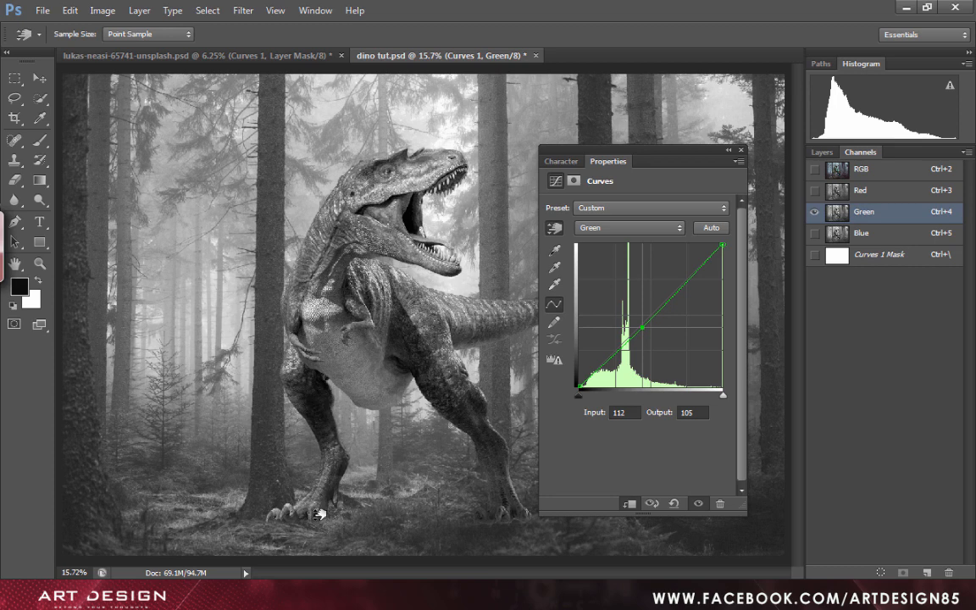
left_click_drag(644, 328, 644, 331)
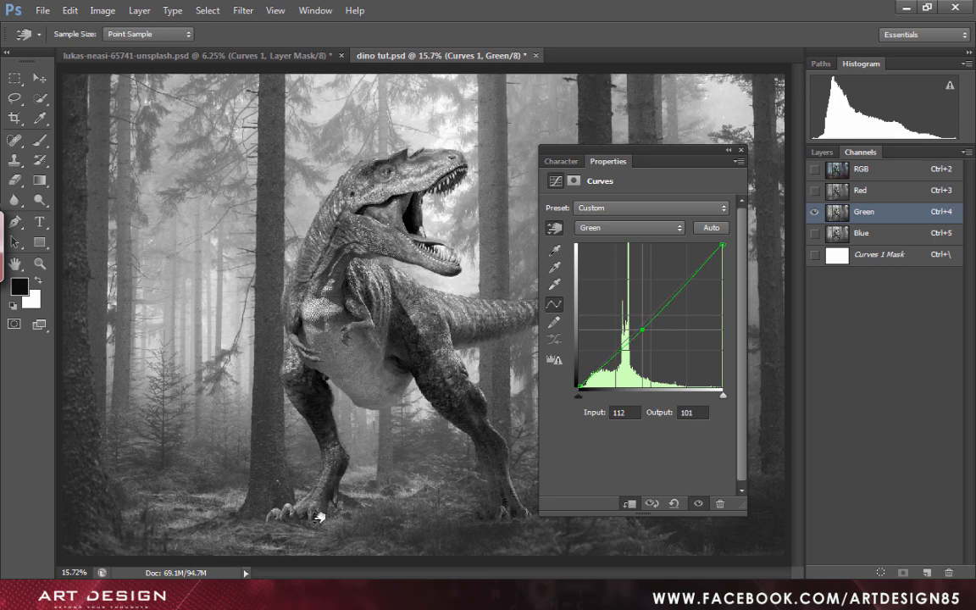
left_click_drag(644, 330, 644, 333)
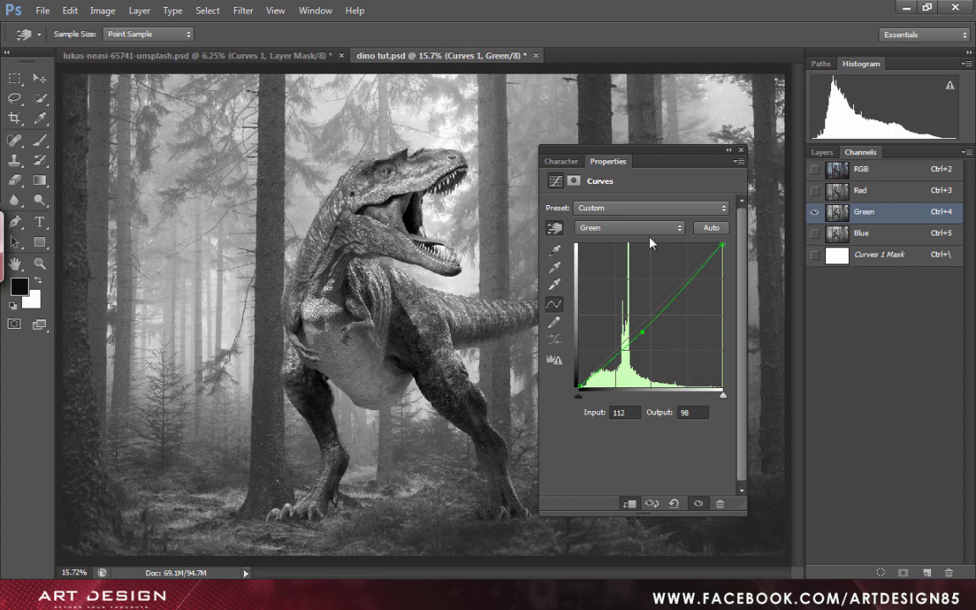
left_click(630, 227)
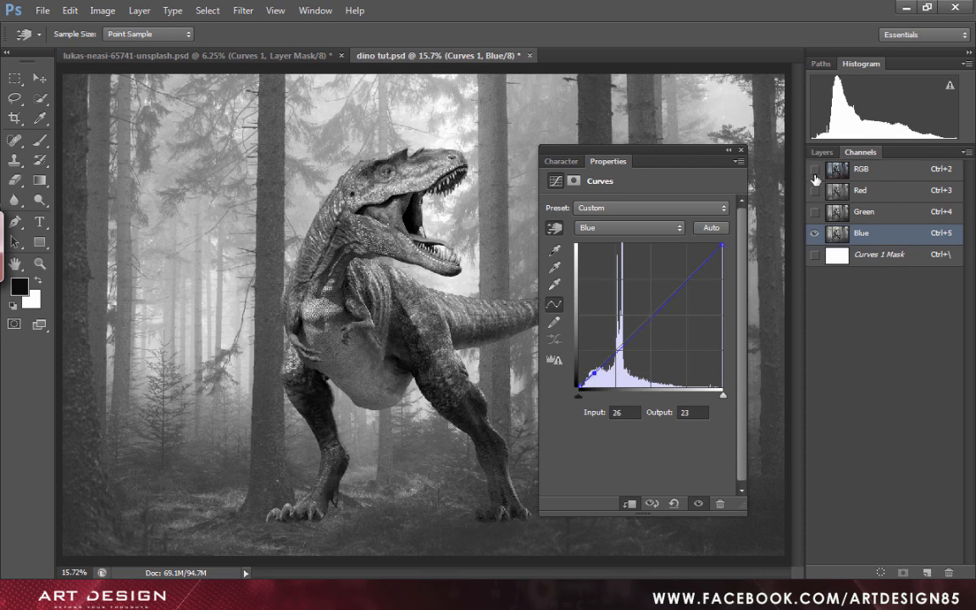
Return to the RGB composite, toggle Curves 1 off and on, and select the dinosaur.
left_click(815, 168)
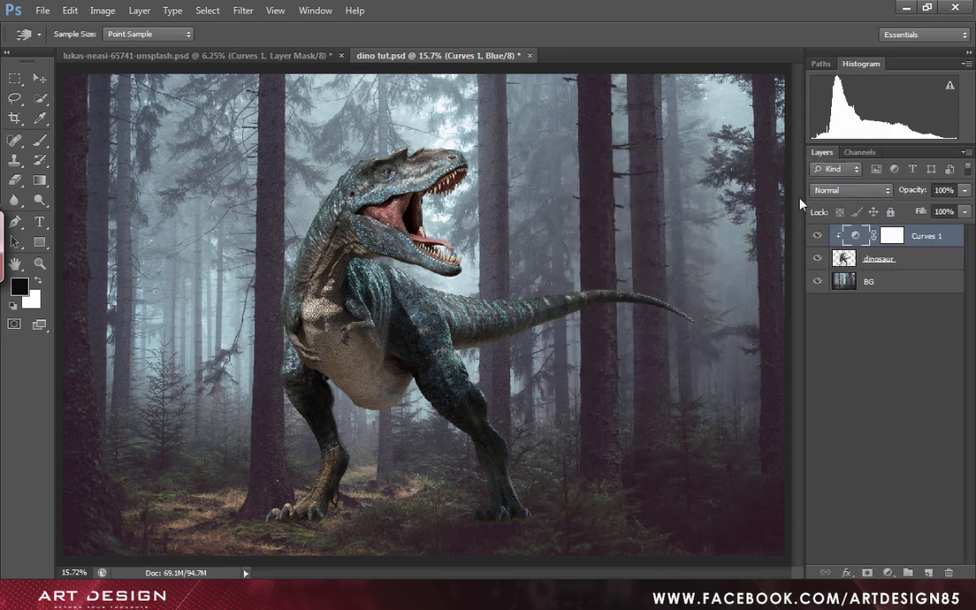
left_click(817, 236)
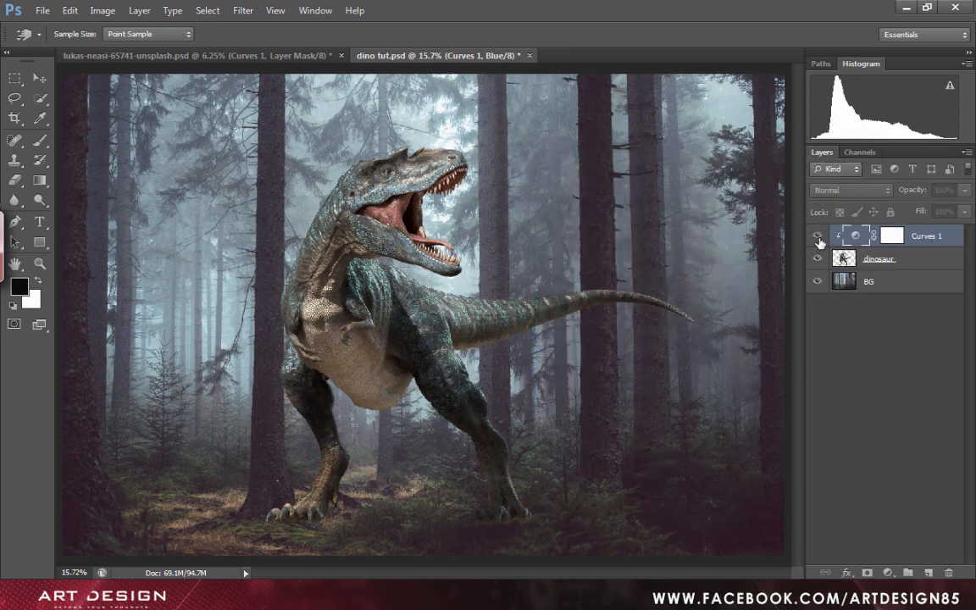
left_click(817, 235)
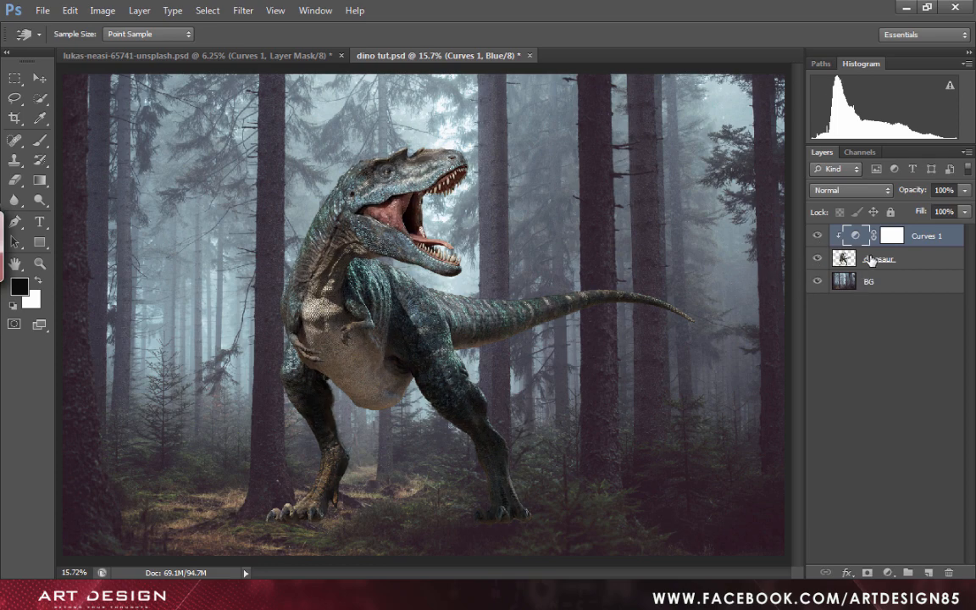
left_click(888, 573)
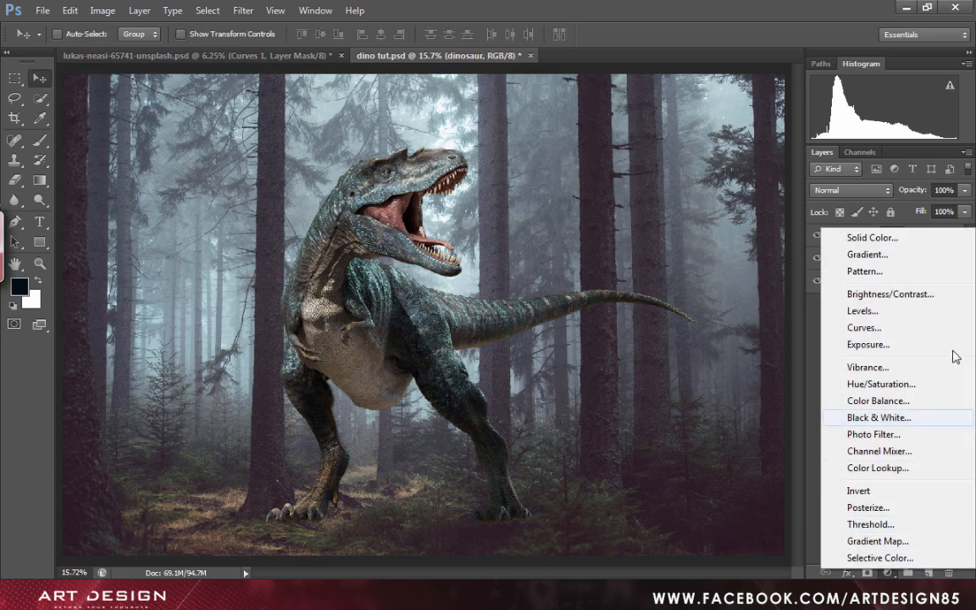
Add a second Curves for the dinosaur, lowering the white point output to 197.
left_click(864, 327)
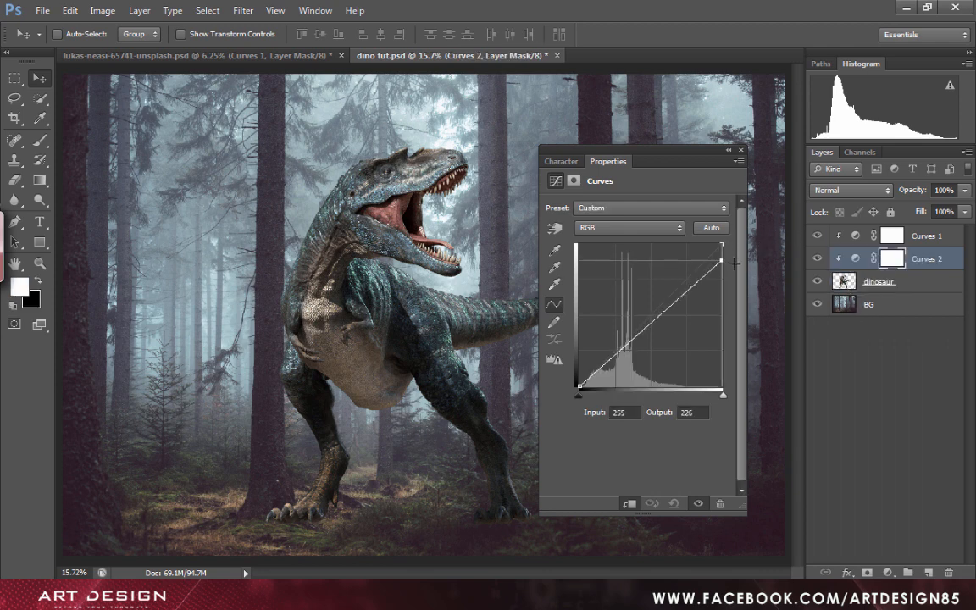
left_click_drag(721, 263, 721, 273)
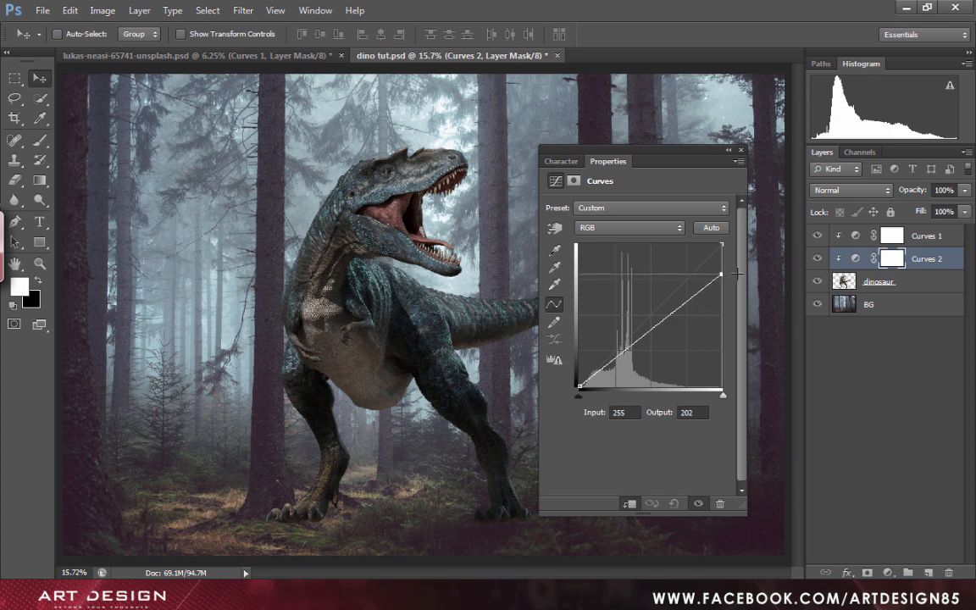
left_click_drag(722, 273, 722, 275)
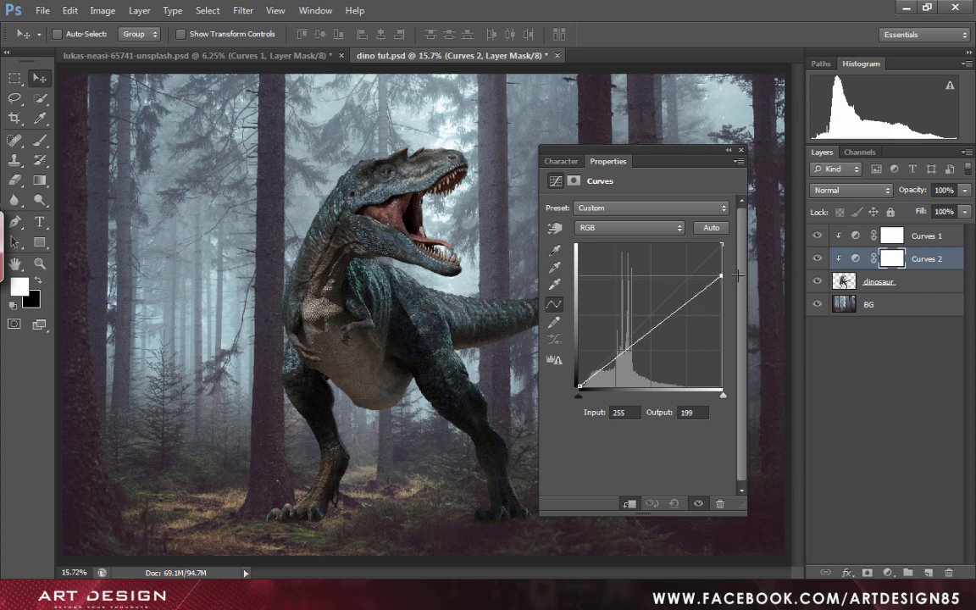
left_click_drag(721, 275, 721, 276)
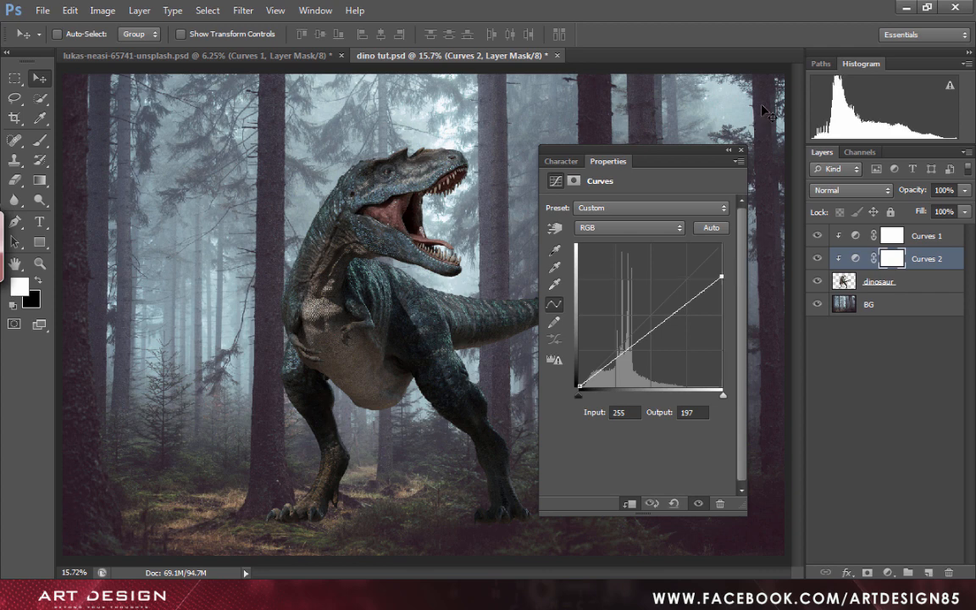
left_click(740, 150)
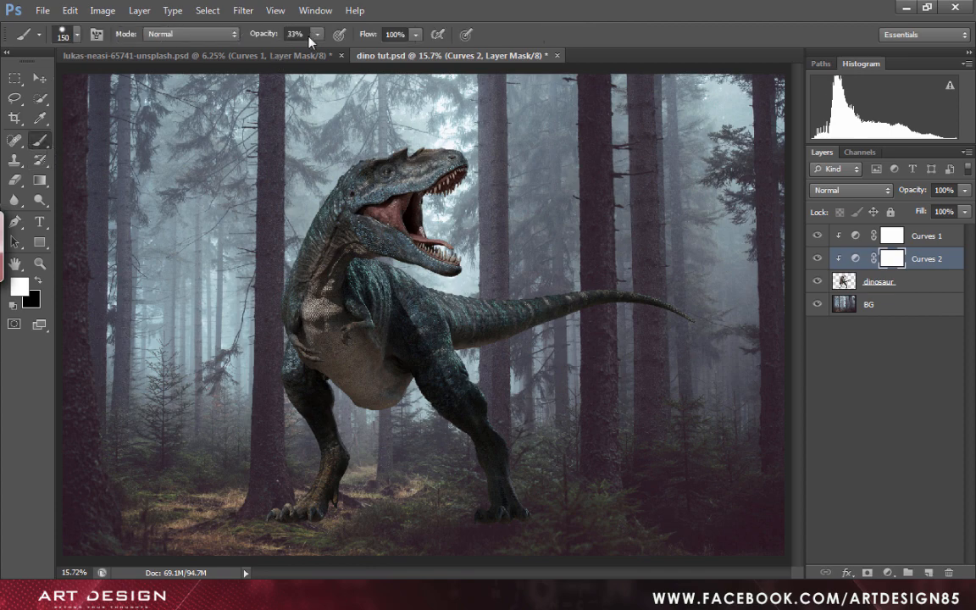
Set the brush opacity to about 30% for painting the Curves 2 mask.
triple_click(295, 34)
type("30")
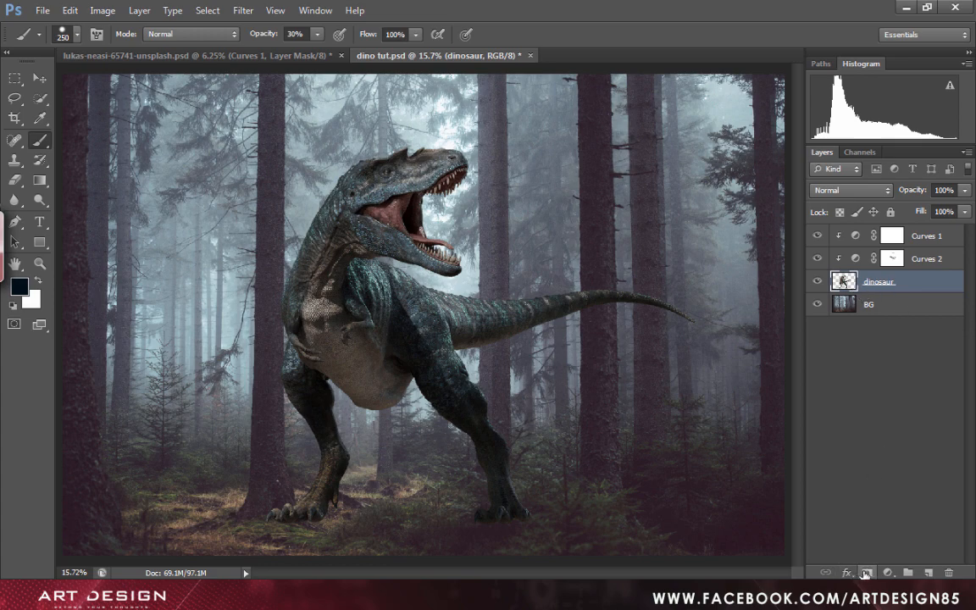
Add a layer mask to the dinosaur layer for hiding the tail behind the trunk.
left_click(865, 573)
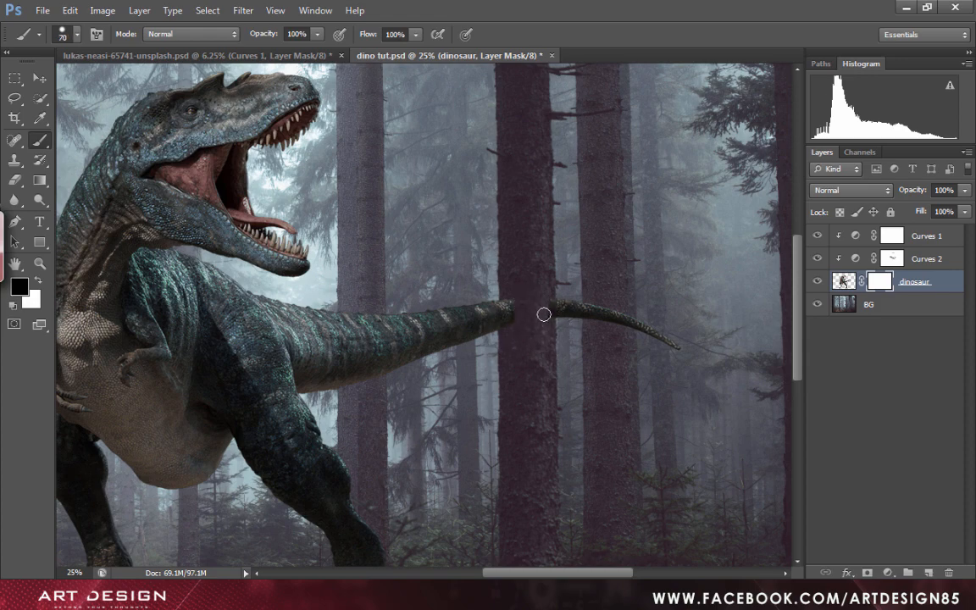
mouse_move(547, 323)
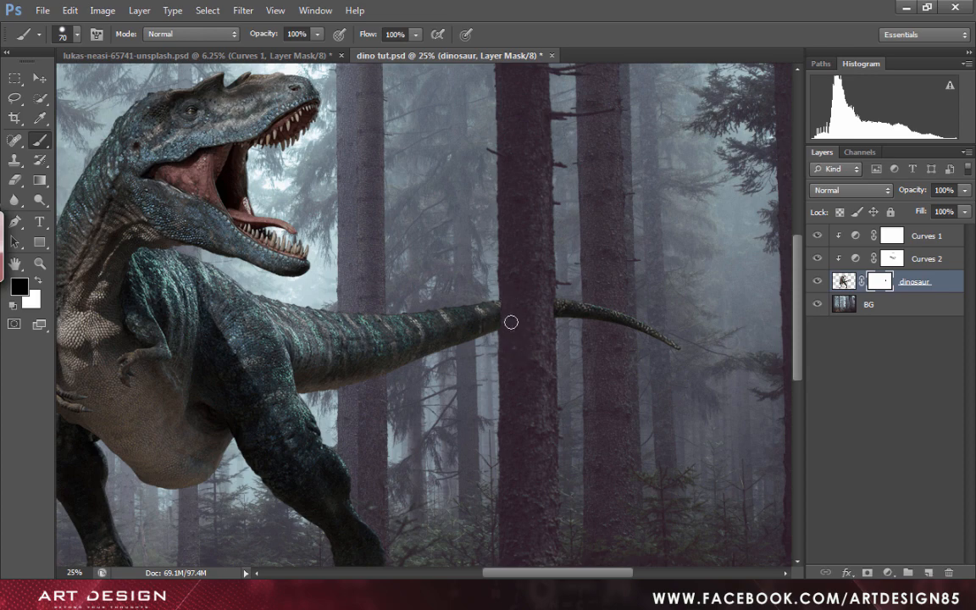
mouse_move(536, 331)
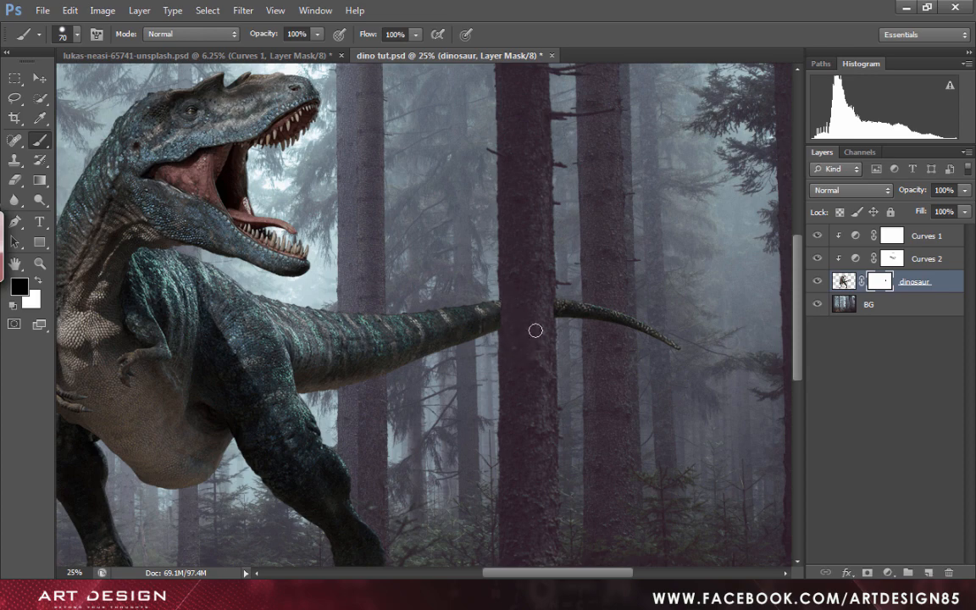
mouse_move(545, 299)
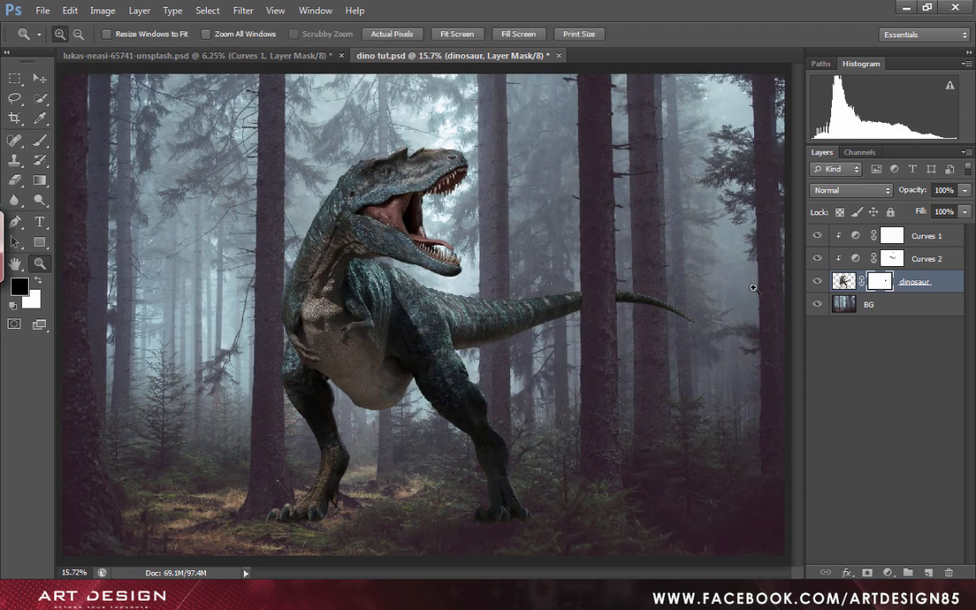
mouse_move(822, 331)
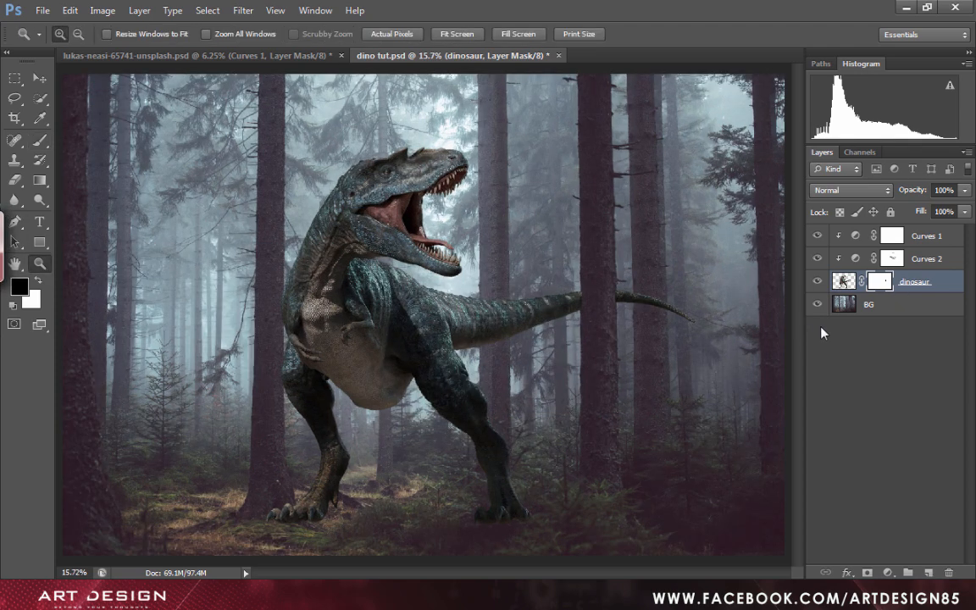
Fill a new layer with 50% gray and set its blend mode to Luminosity.
left_click(818, 281)
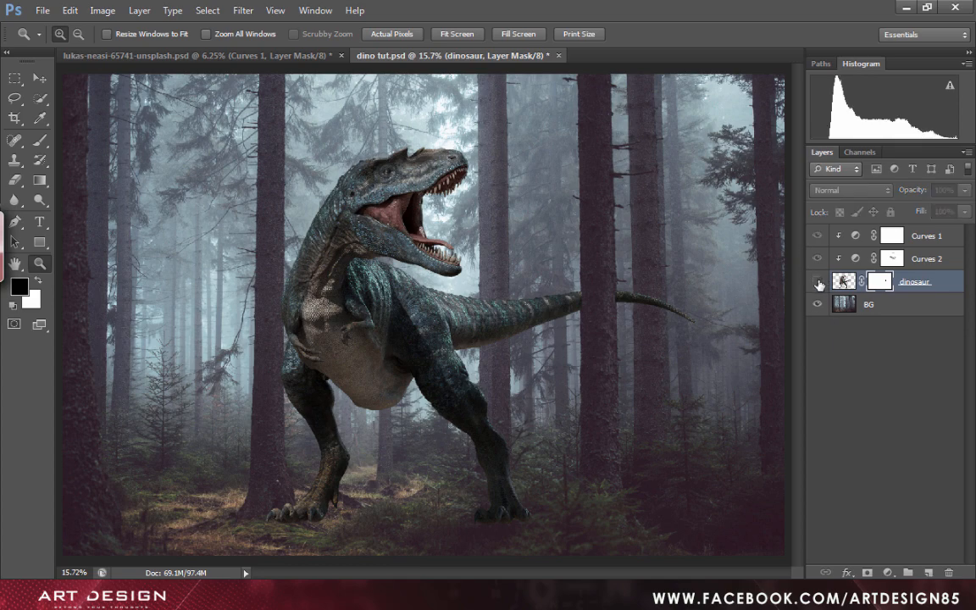
left_click(818, 284)
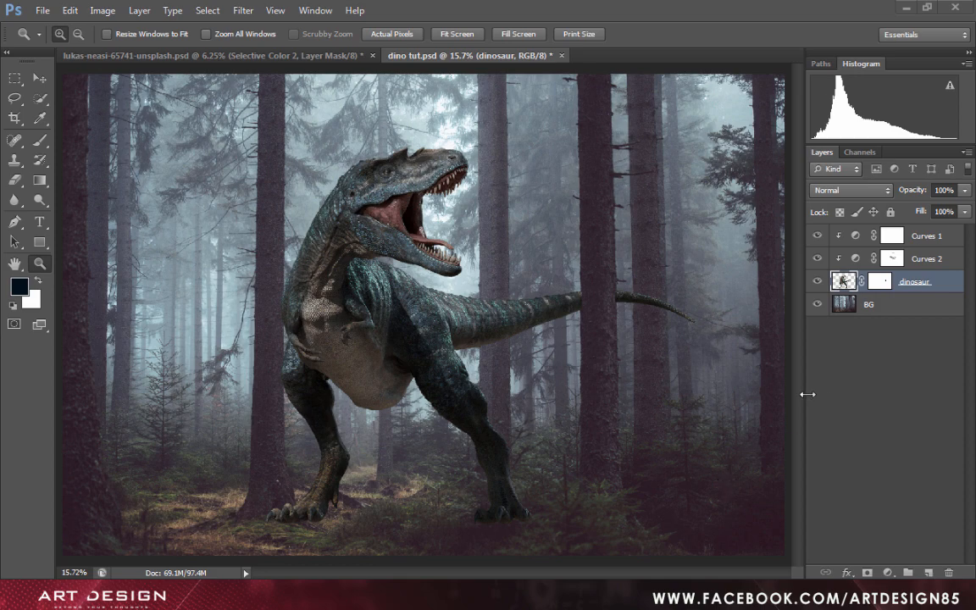
mouse_move(708, 482)
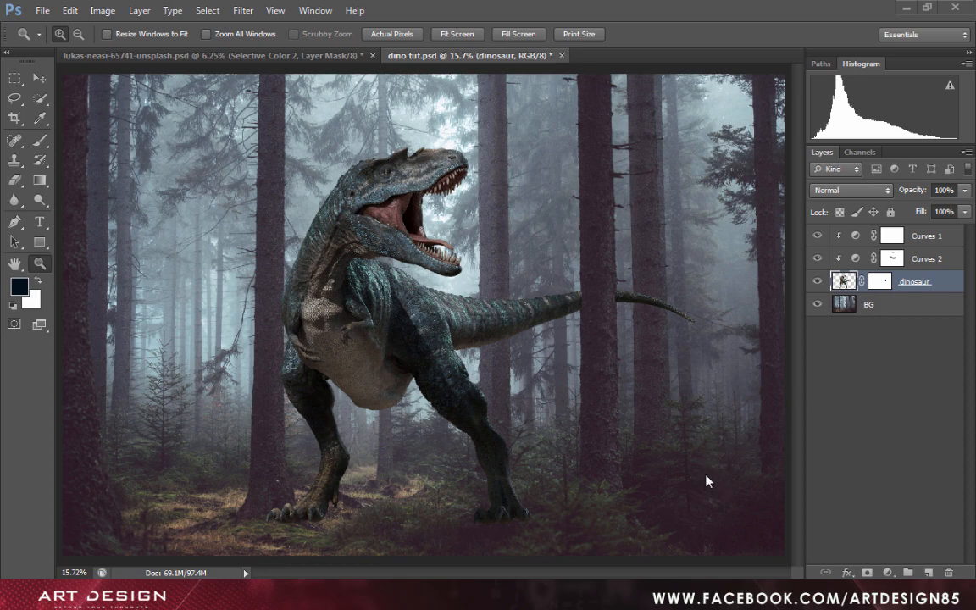
mouse_move(907, 336)
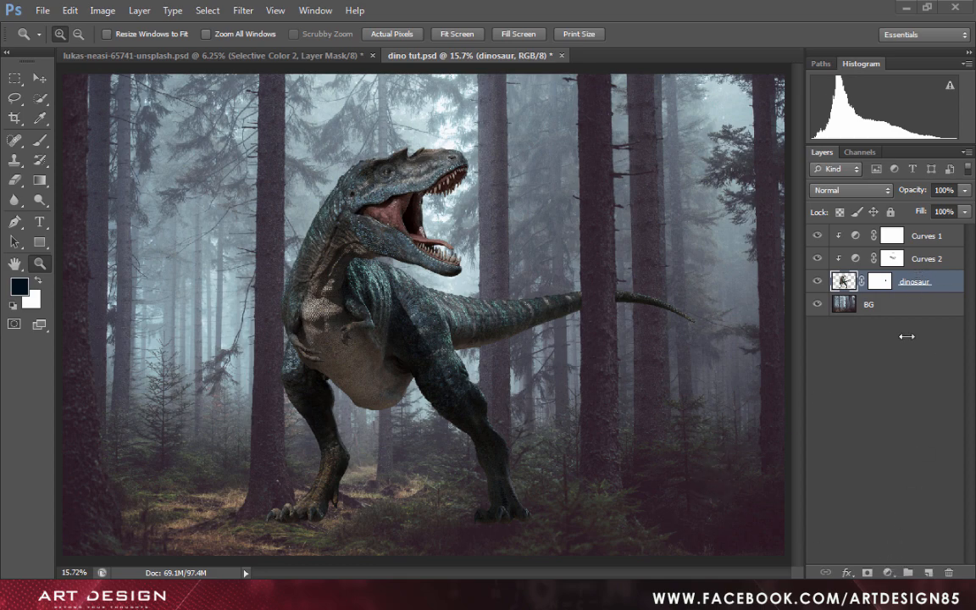
mouse_move(921, 251)
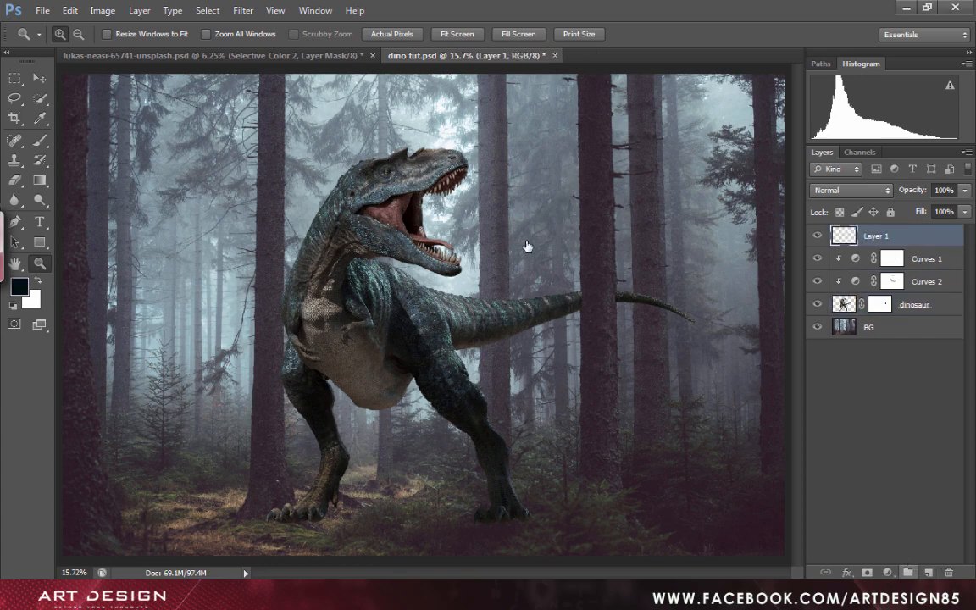
left_click(70, 10)
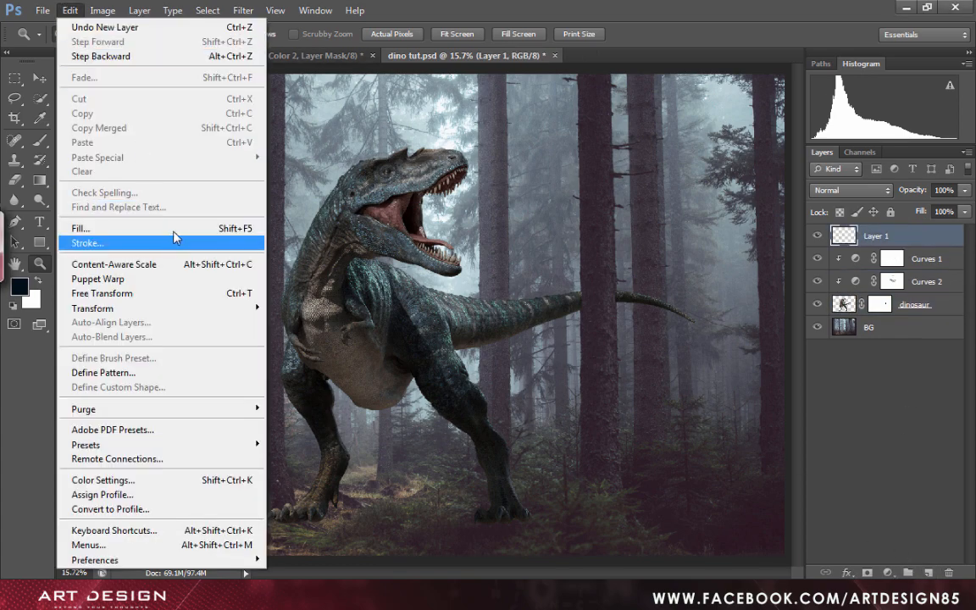
left_click(79, 228)
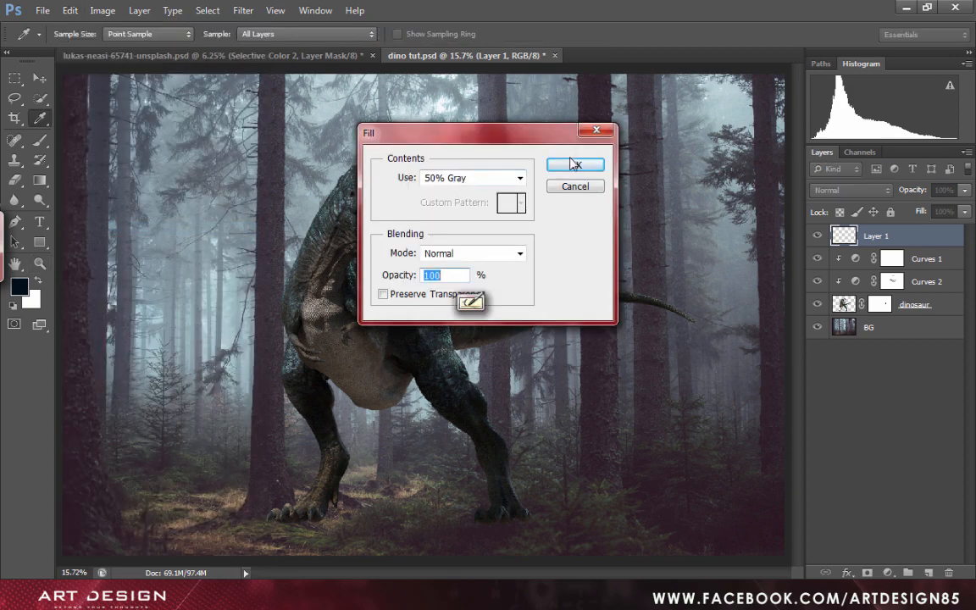
left_click(574, 164)
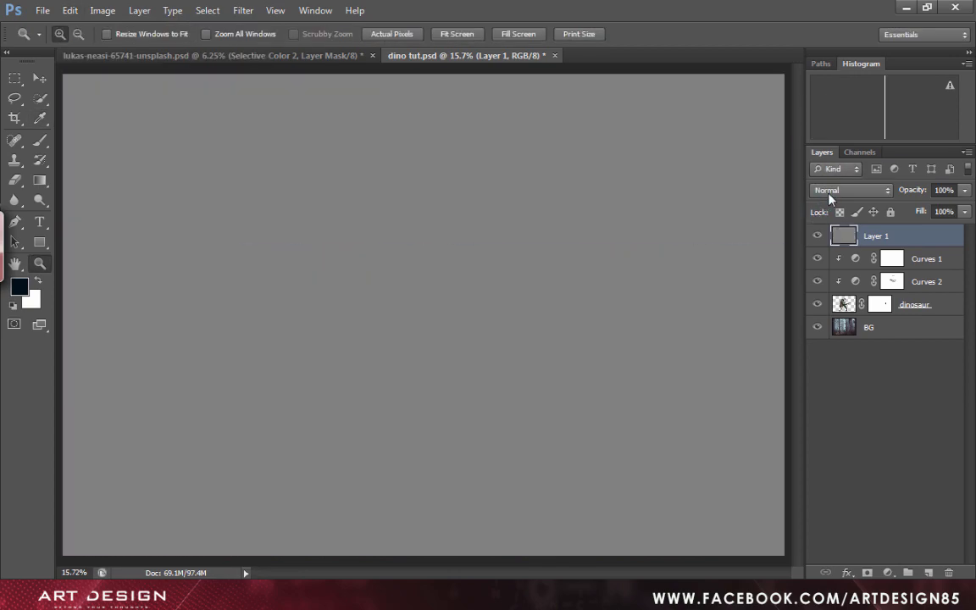
left_click(851, 190)
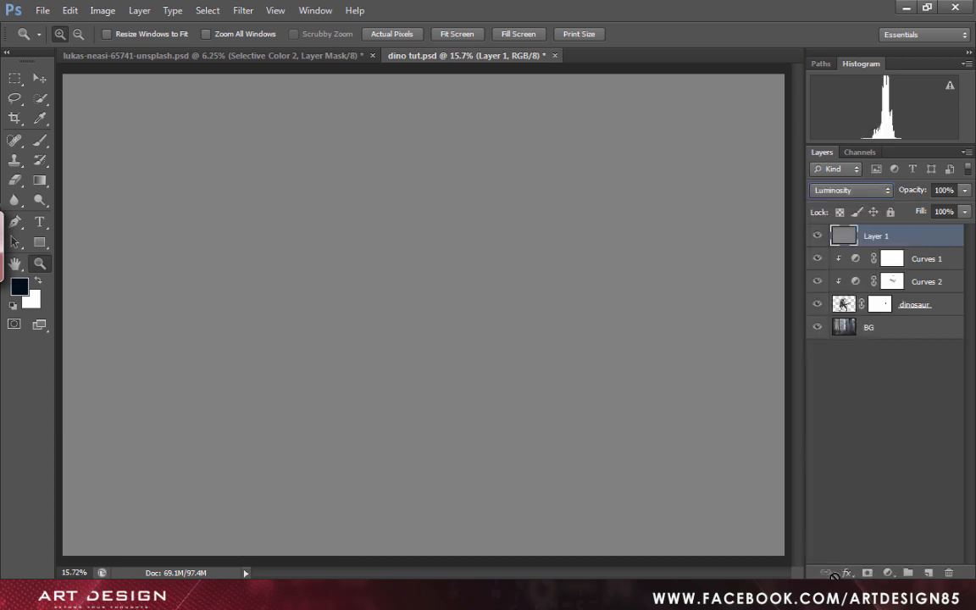
Add a vivid false-colour Hue/Saturation adjustment and group it with the gray layer.
left_click(833, 573)
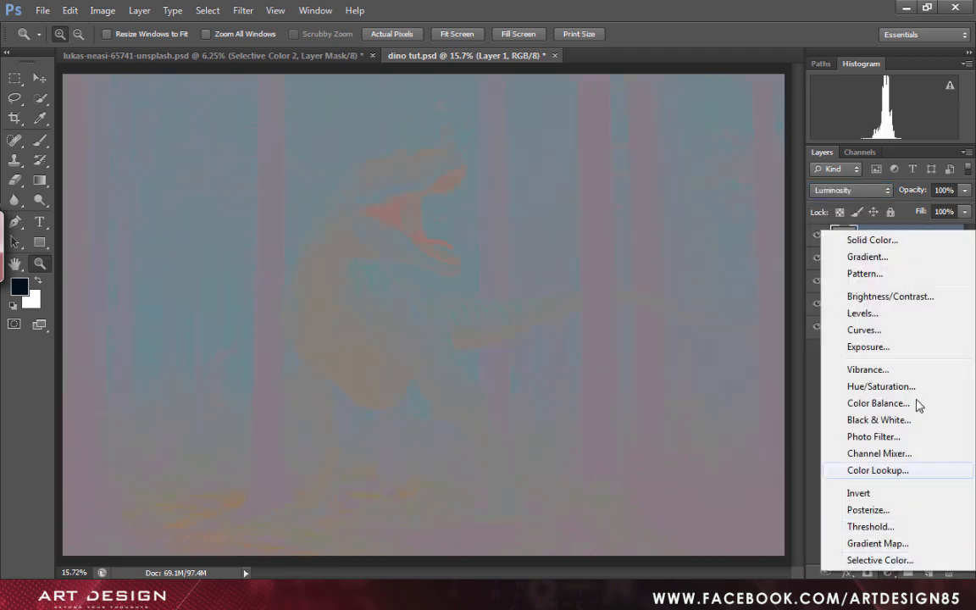
left_click(882, 386)
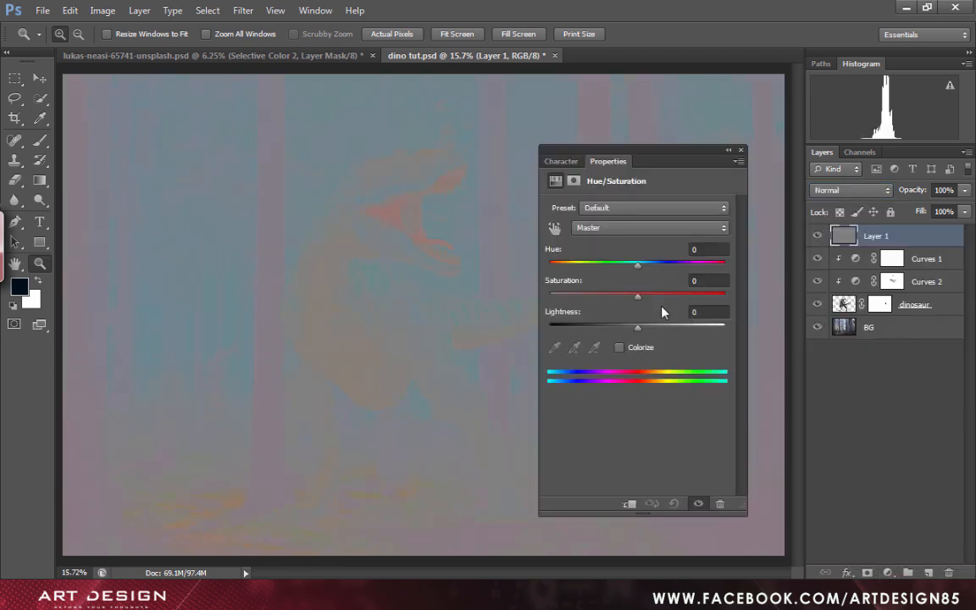
left_click_drag(637, 293, 725, 294)
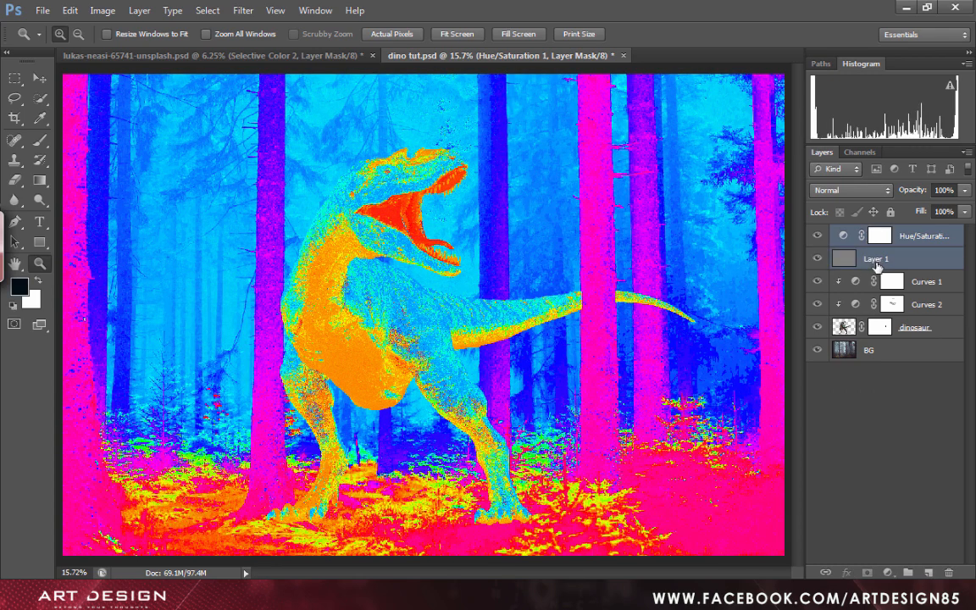
key("Ctrl+G")
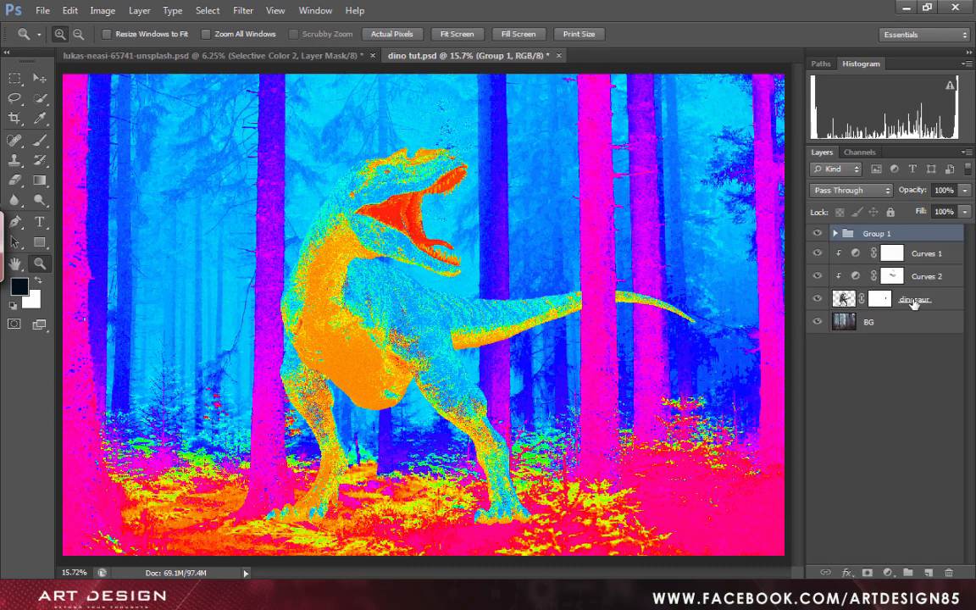
left_click(888, 573)
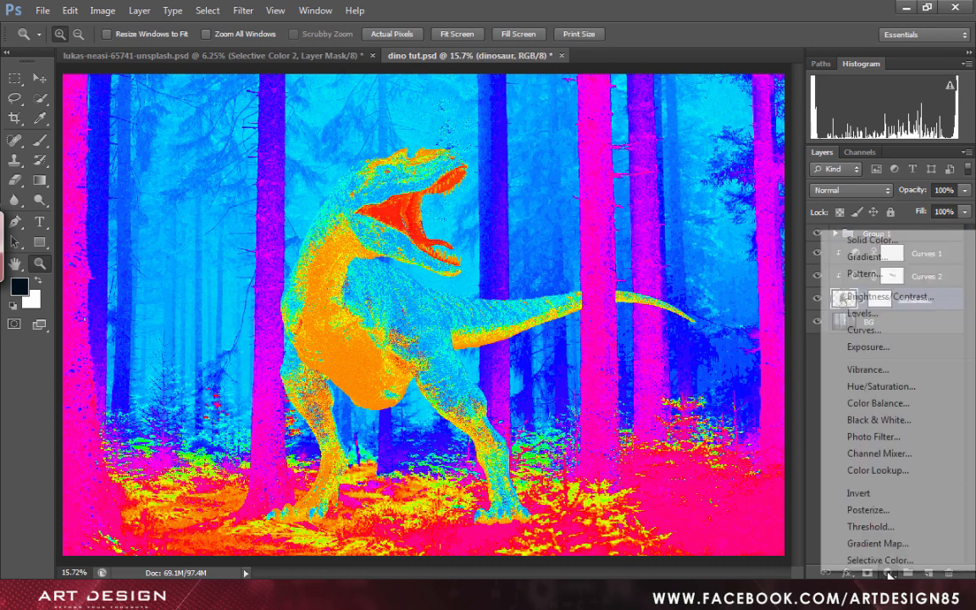
Add a Selective Color adjustment to the dinosaur, raising Cyan in the Neutrals.
left_click(880, 560)
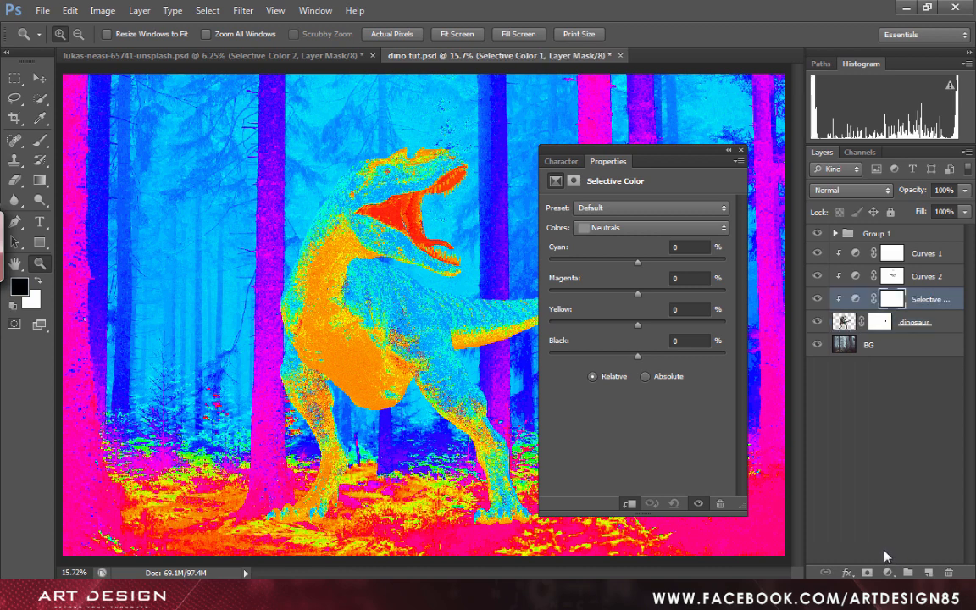
mouse_move(640, 274)
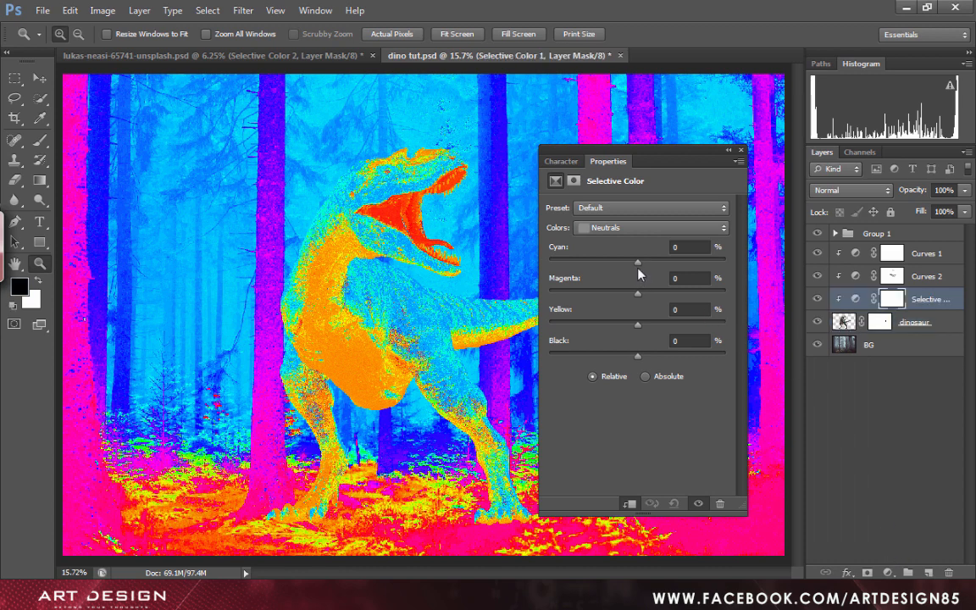
left_click_drag(637, 261, 645, 260)
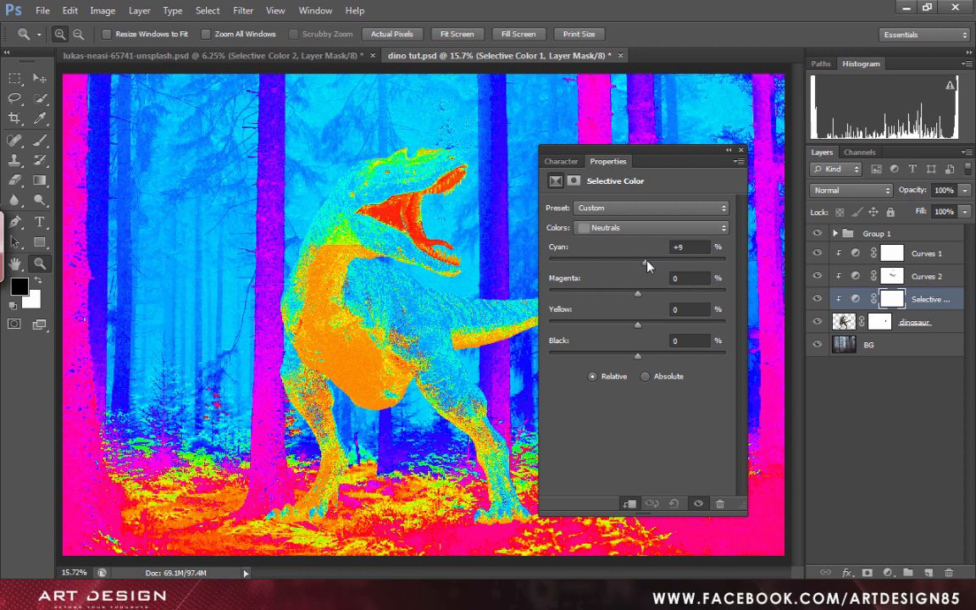
left_click_drag(623, 261, 638, 262)
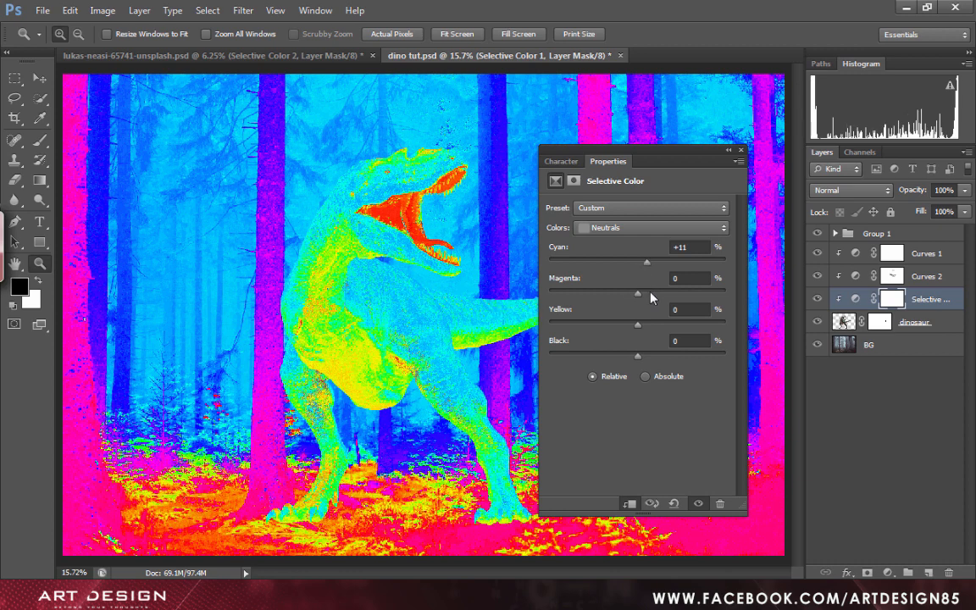
triple_click(689, 278)
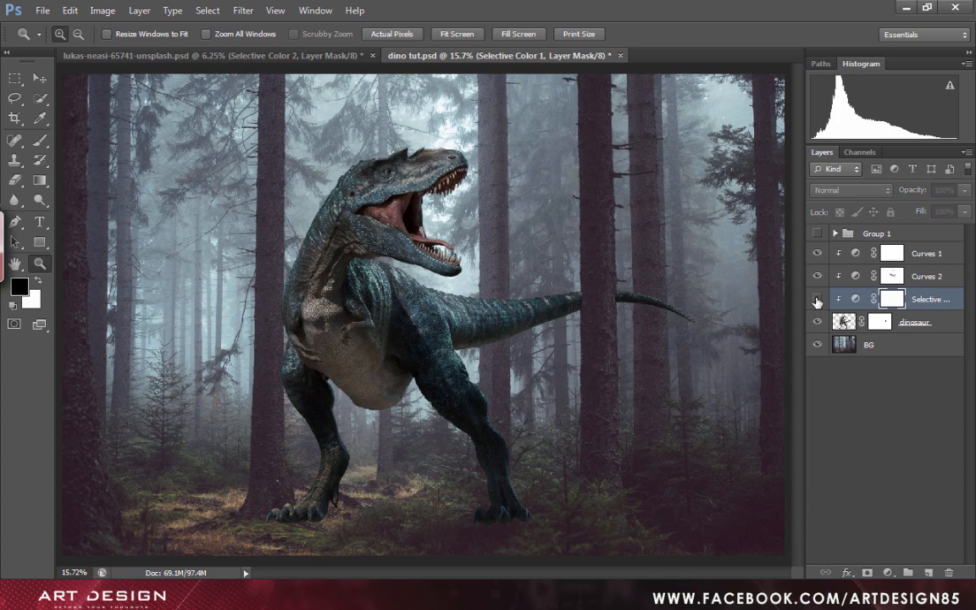
Duplicate the BG forest layer and drag the copy above the dinosaur layers.
left_click(817, 298)
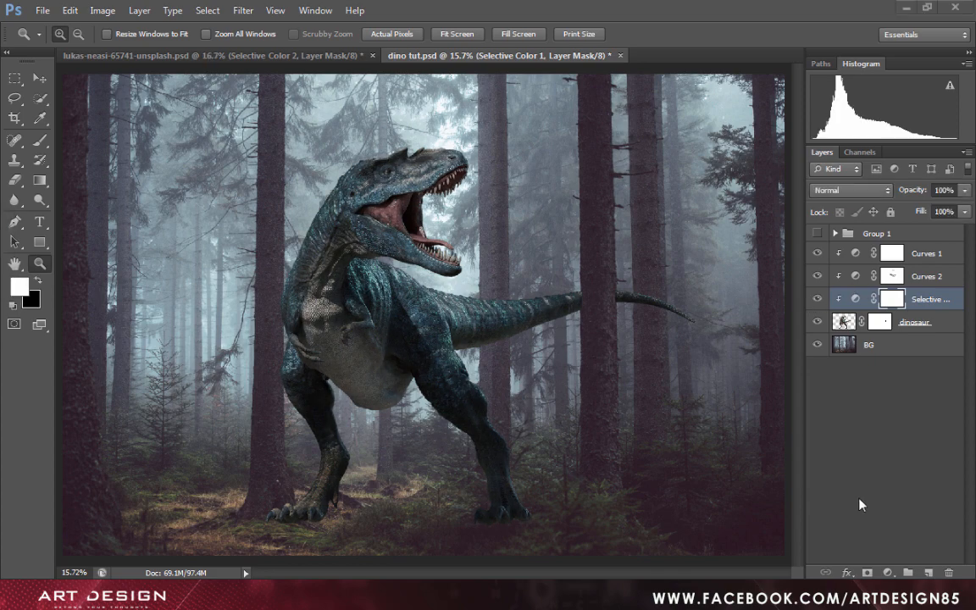
mouse_move(829, 484)
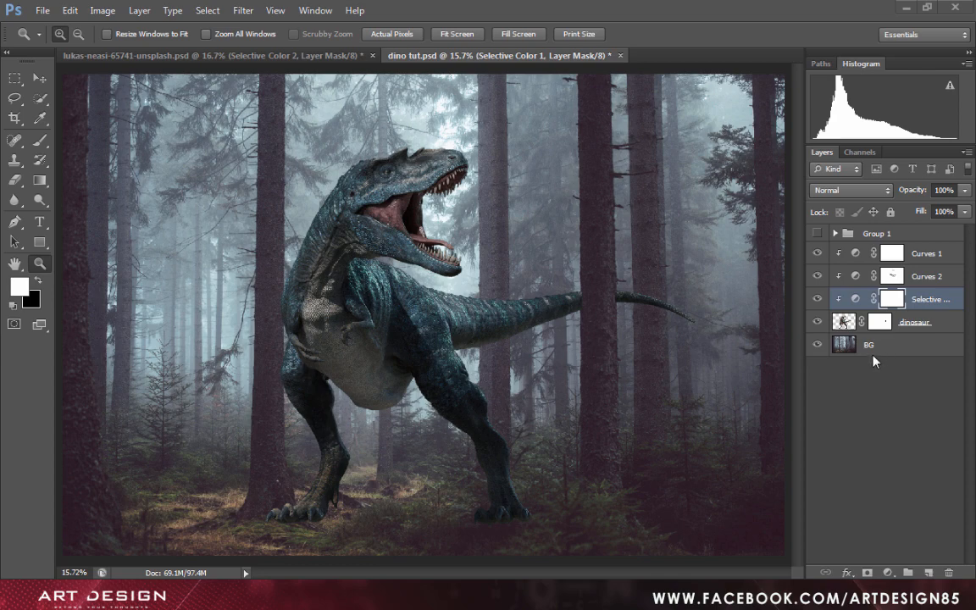
left_click(890, 344)
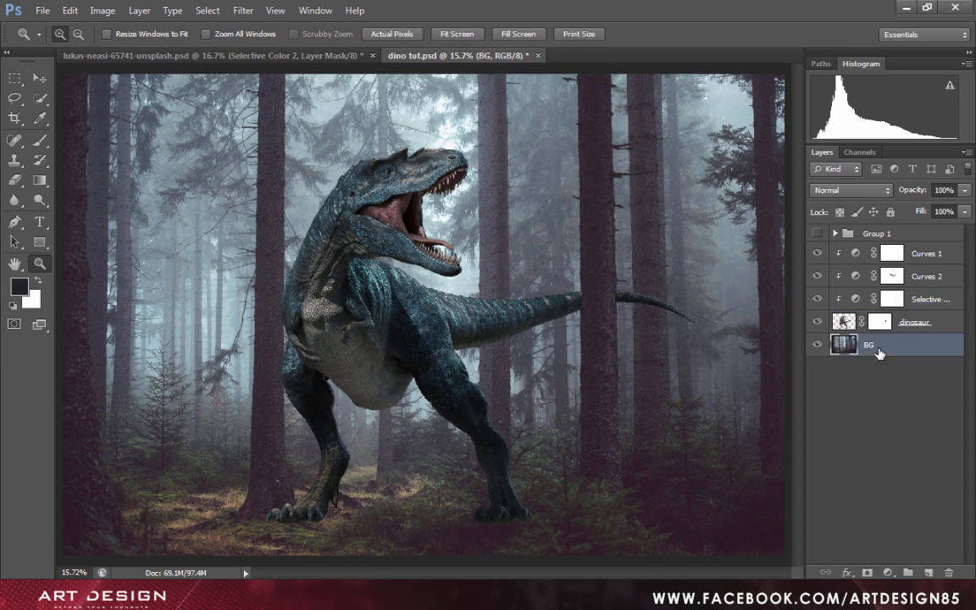
key("ctrl+j")
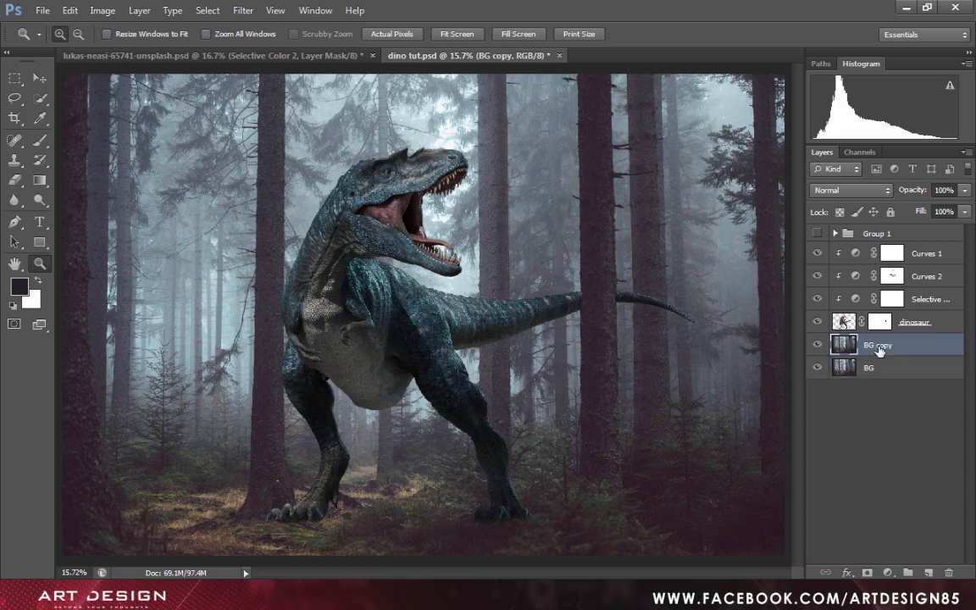
mouse_move(891, 244)
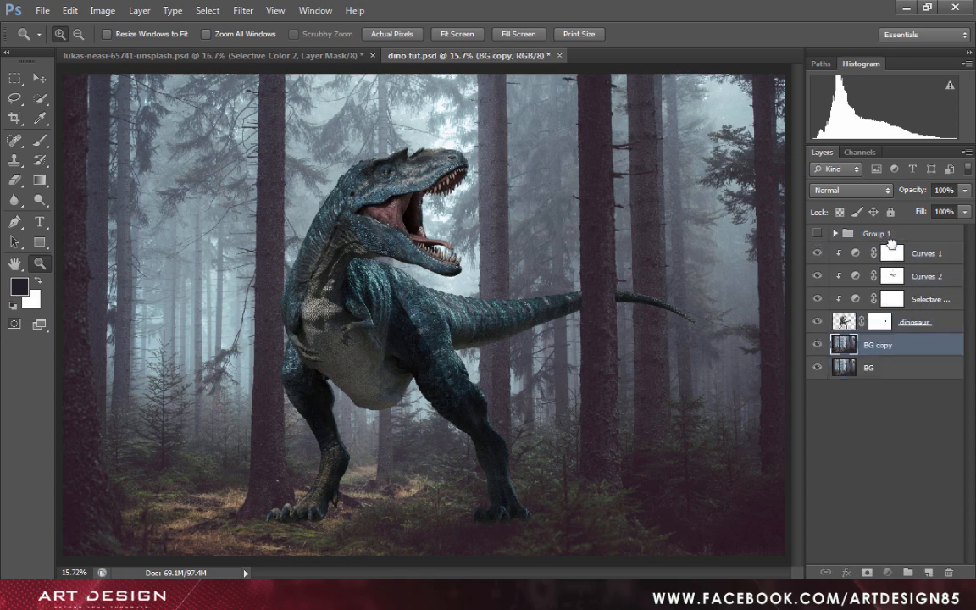
left_click_drag(878, 344, 878, 253)
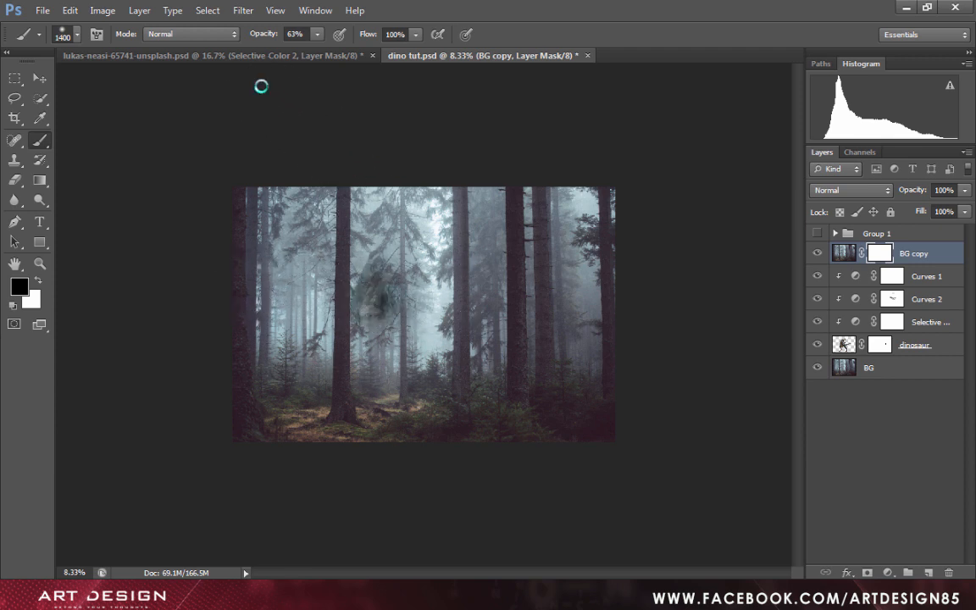
Paint black on the BG copy mask to reveal the dinosaur's body, then marquee the upper area.
left_click(381, 267)
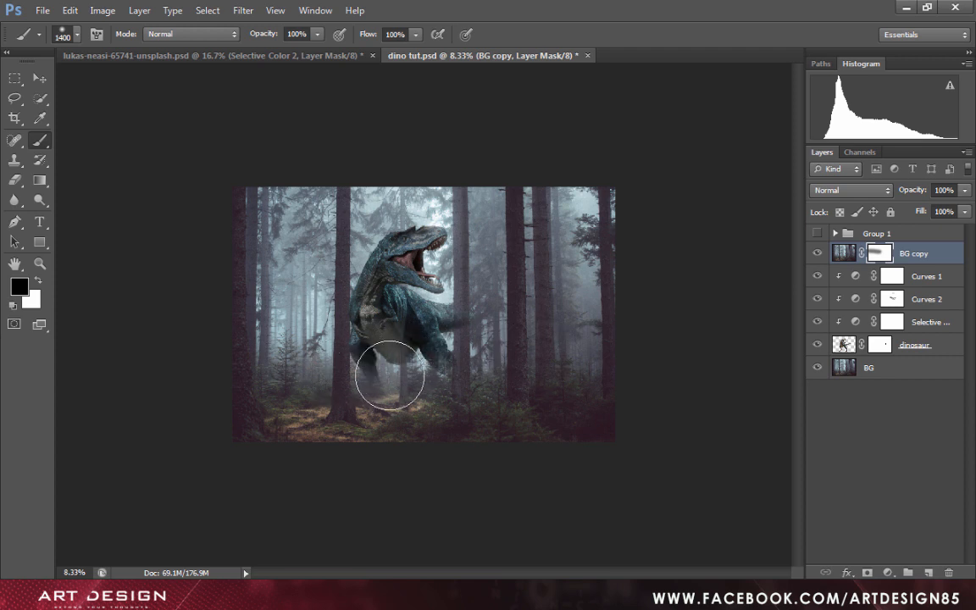
left_click_drag(390, 378, 534, 314)
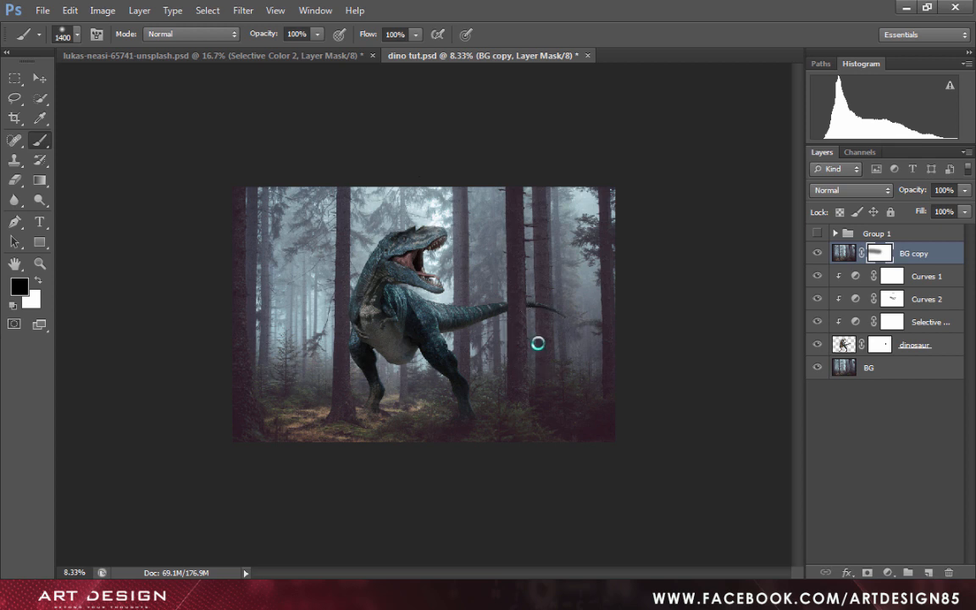
mouse_move(462, 368)
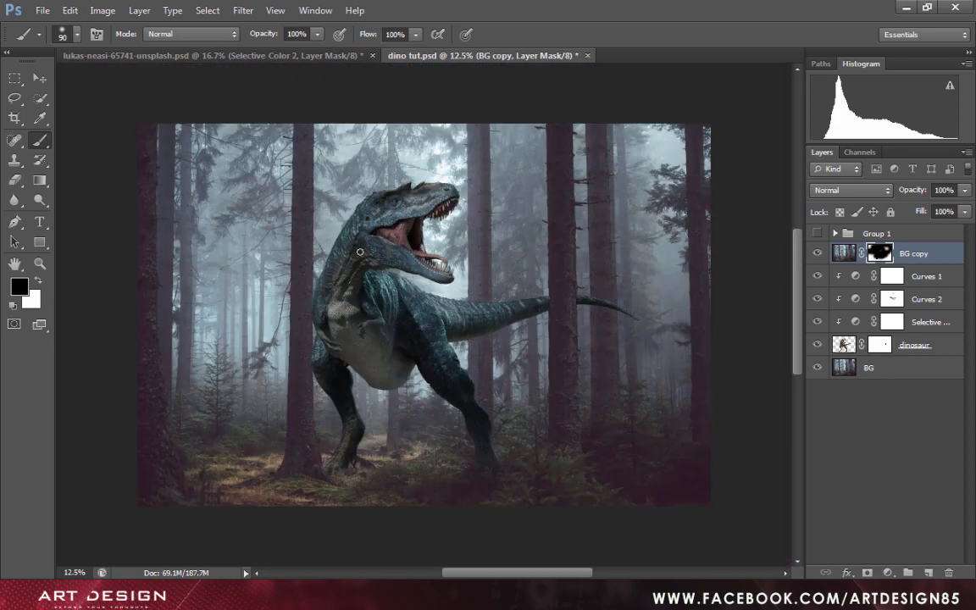
left_click_drag(138, 123, 710, 379)
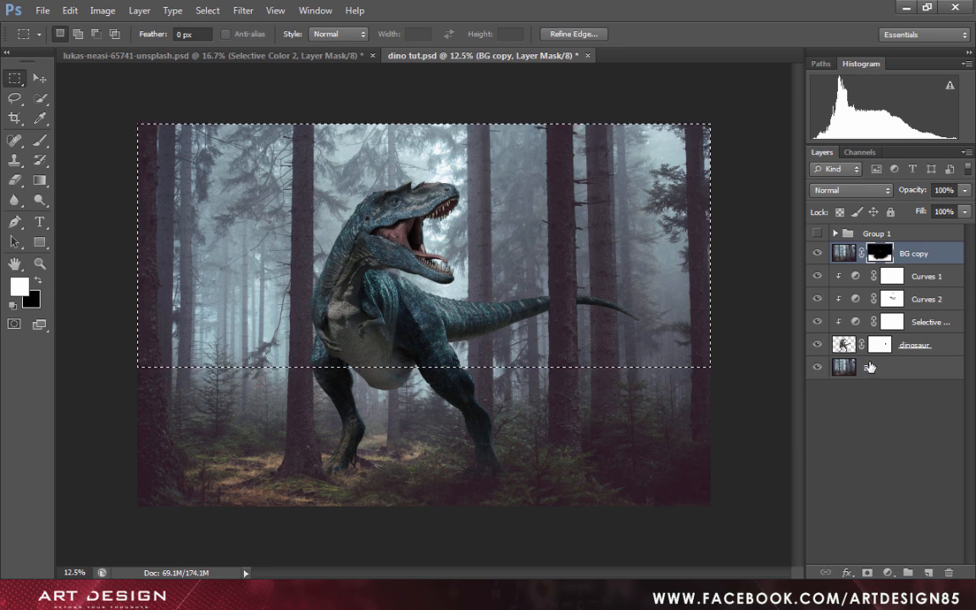
Deselect, then add a Color Lookup adjustment using NightFromDay.CUBE at 50% opacity.
left_click(14, 264)
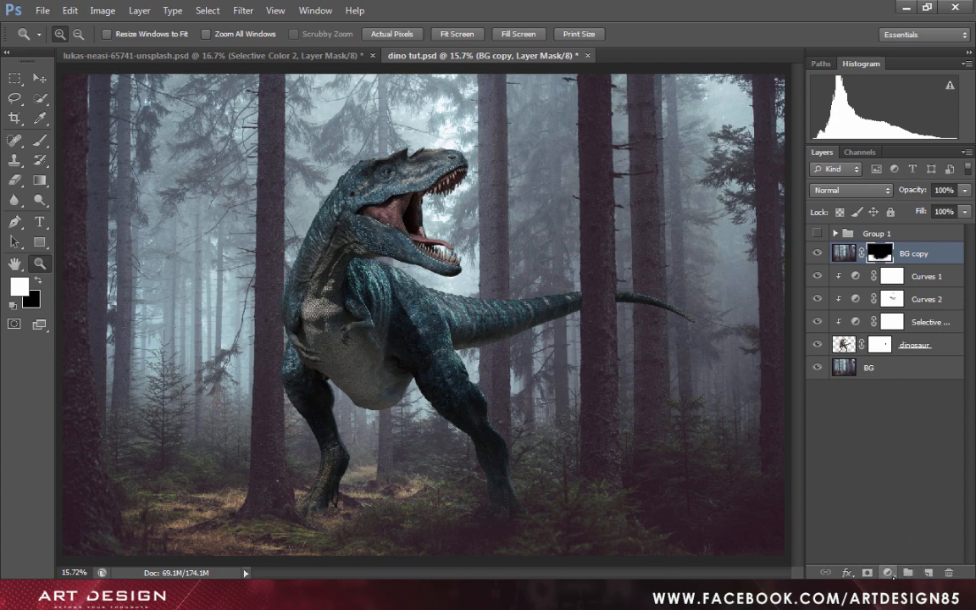
left_click(888, 573)
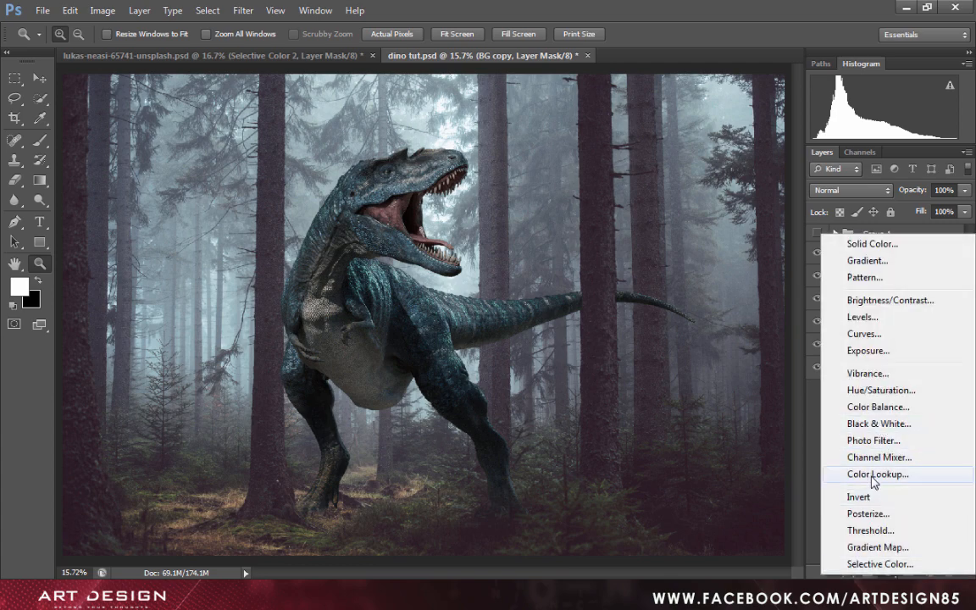
left_click(878, 474)
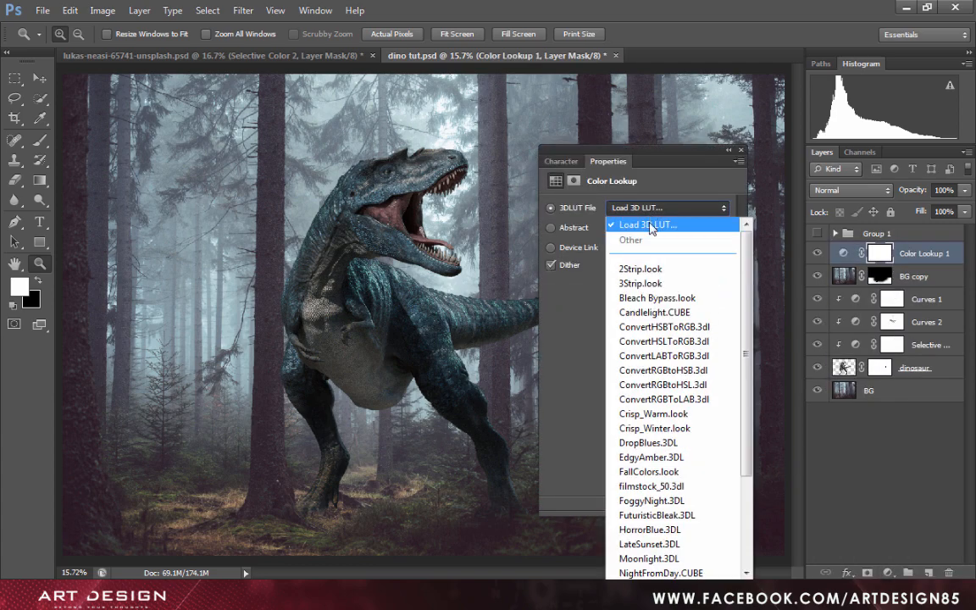
mouse_move(661, 573)
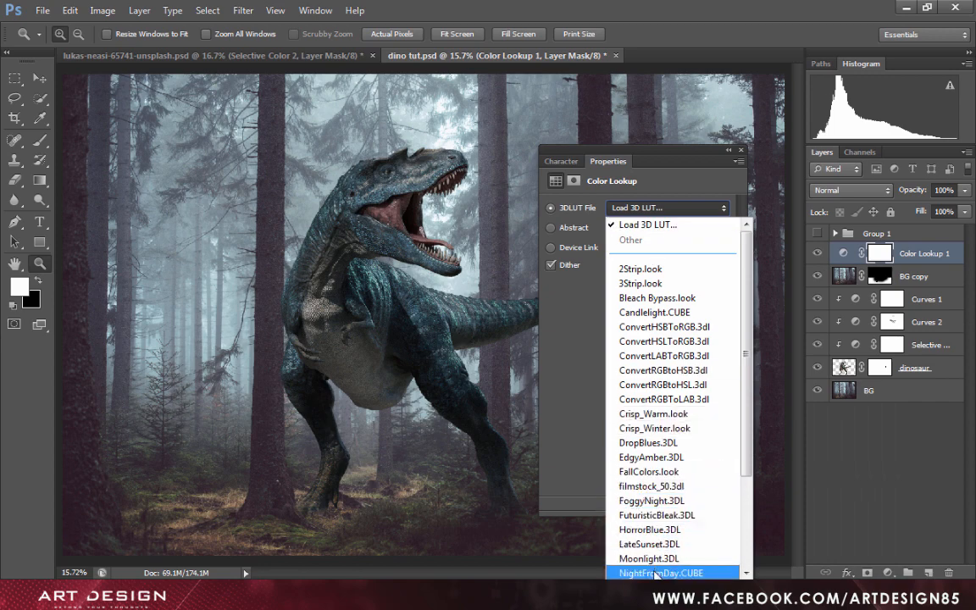
left_click(662, 572)
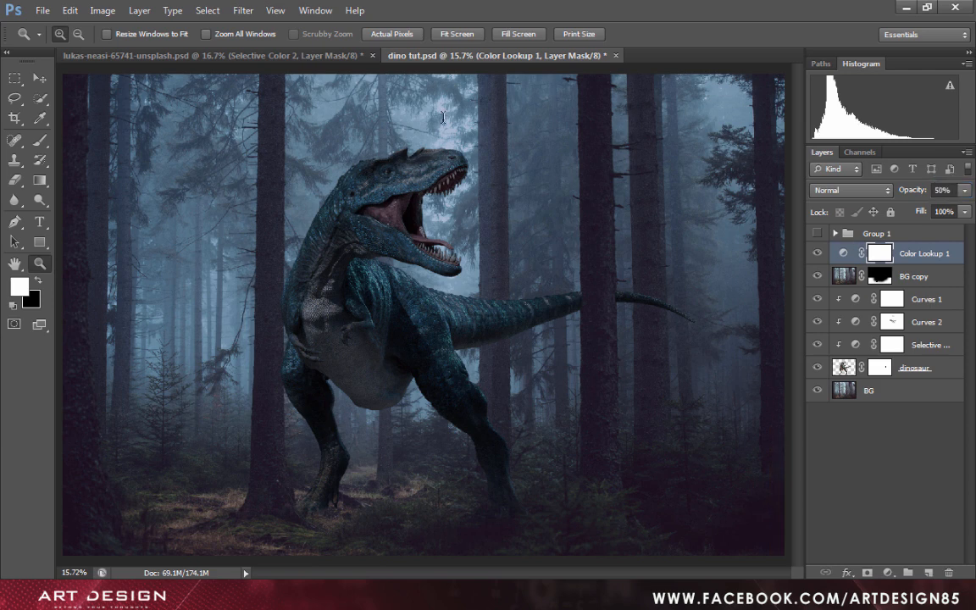
Drag a radial gradient on the Color Lookup 1 mask outward from the dinosaur's head.
left_click(15, 179)
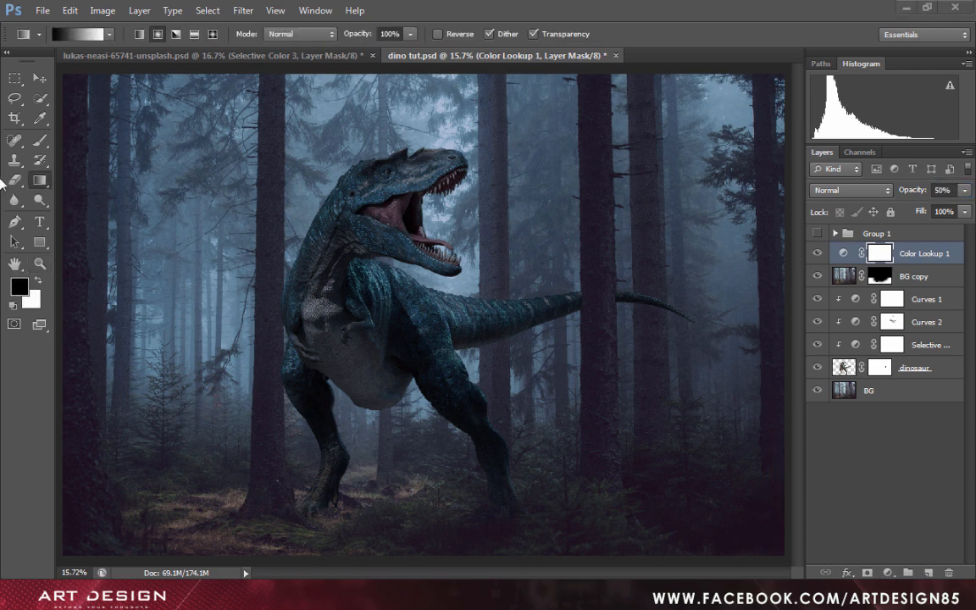
mouse_move(36, 188)
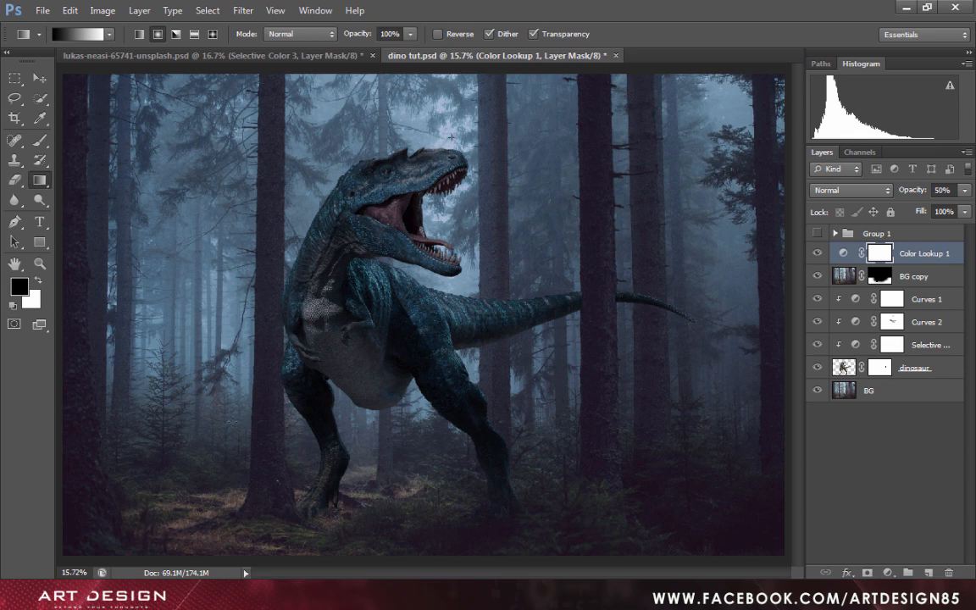
mouse_move(180, 513)
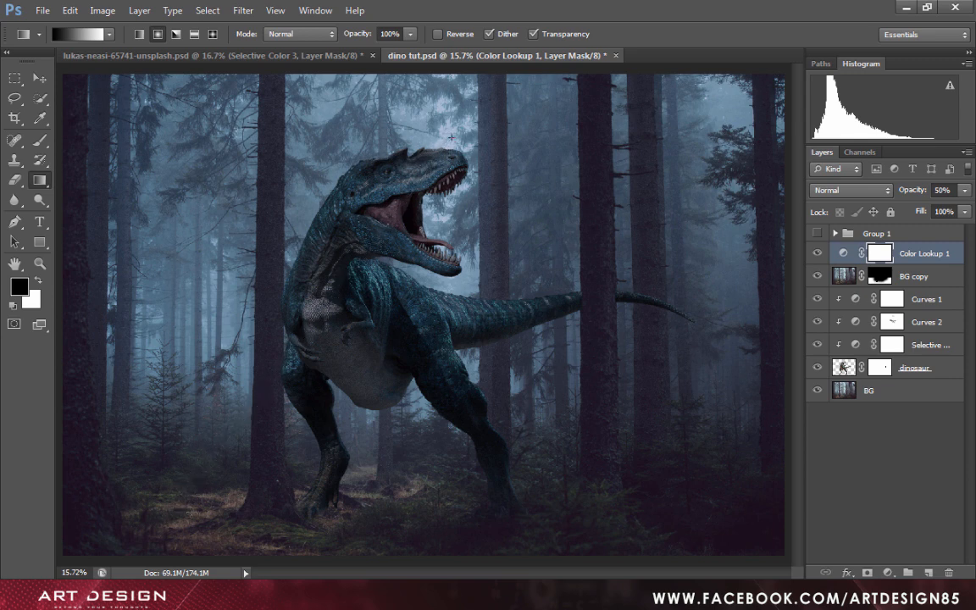
left_click_drag(451, 138, 204, 517)
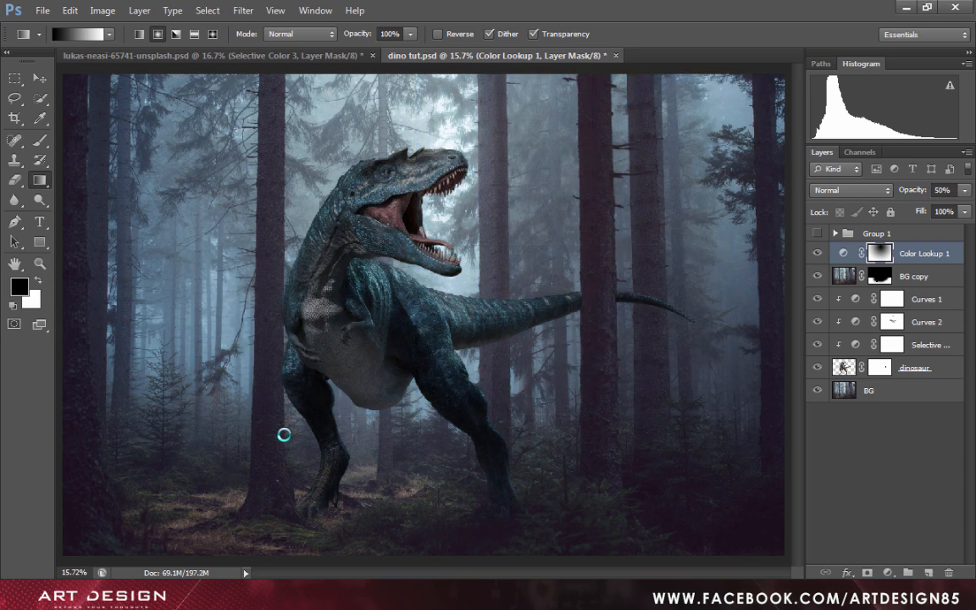
mouse_move(261, 419)
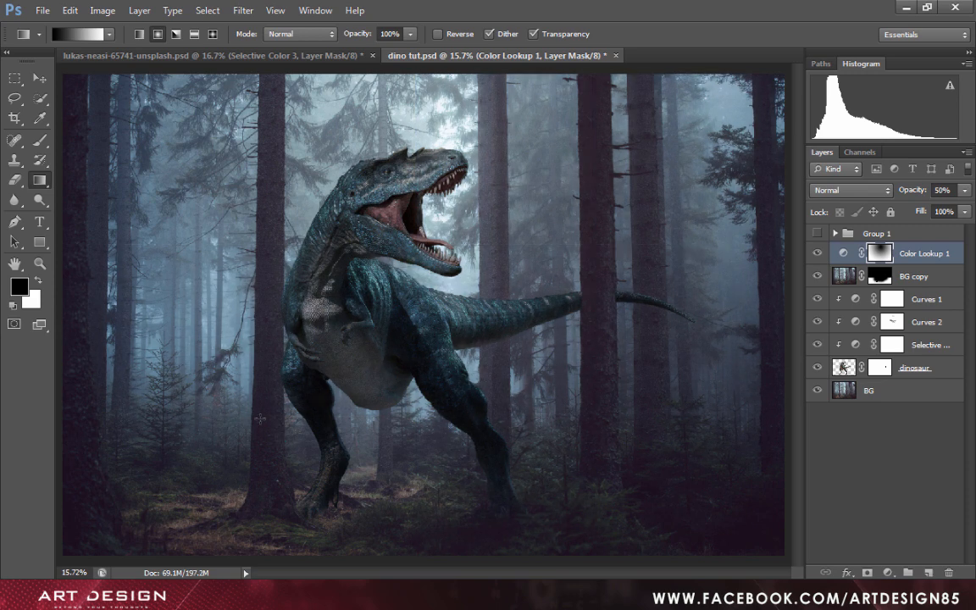
left_click(40, 78)
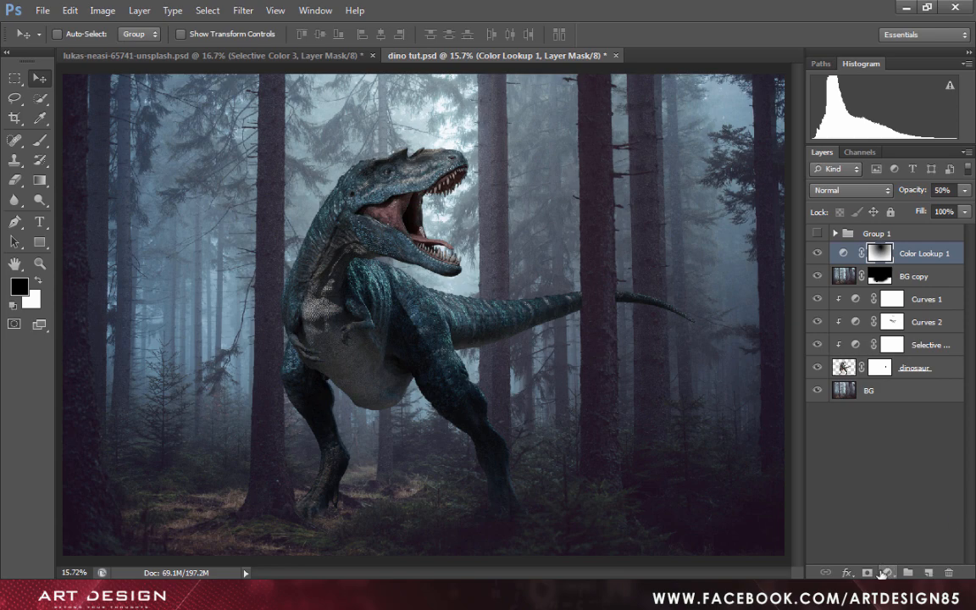
Add a second Color Lookup with FuturisticBleak.3DL and close its Properties panel.
left_click(888, 573)
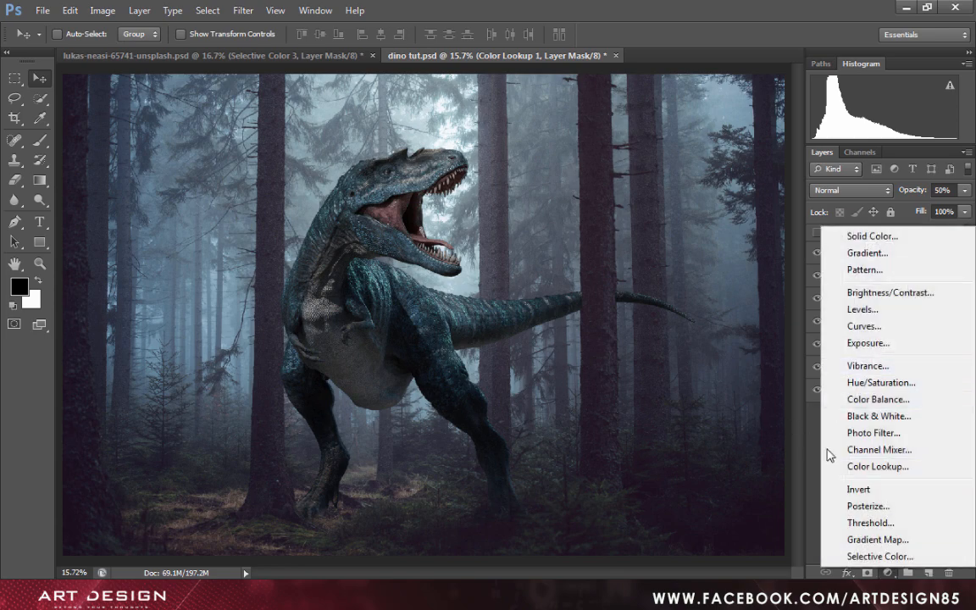
left_click(878, 466)
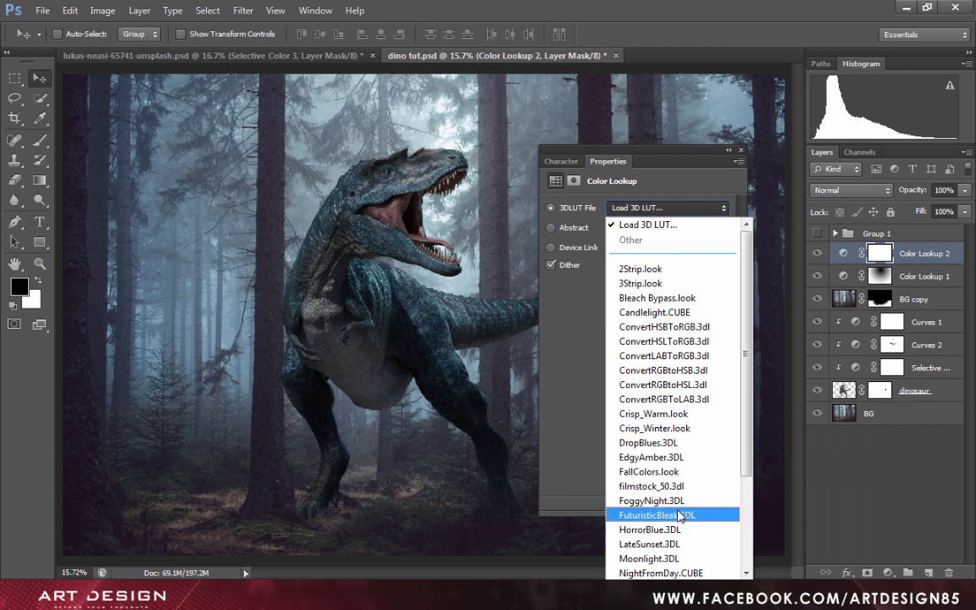
left_click(657, 515)
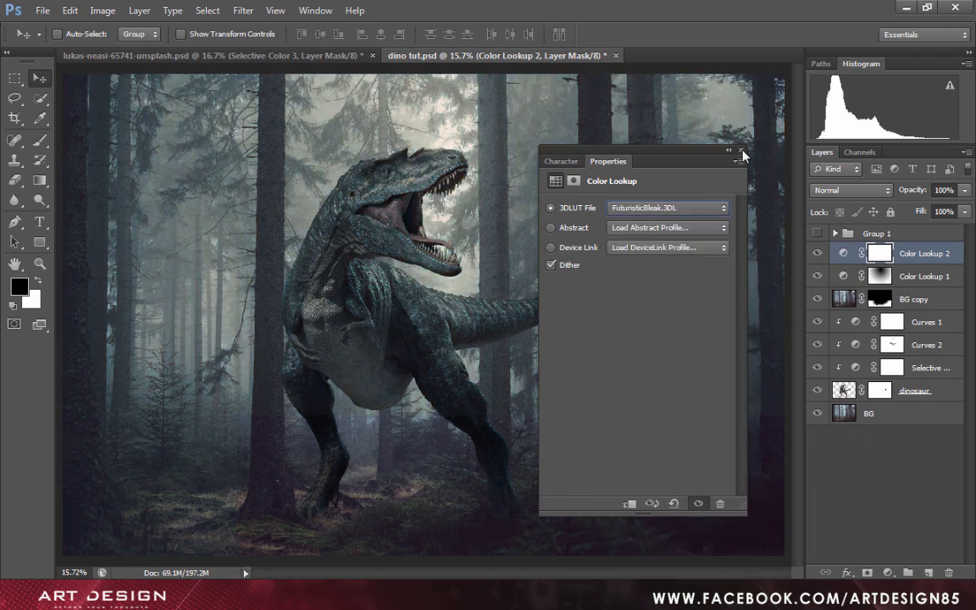
left_click(742, 152)
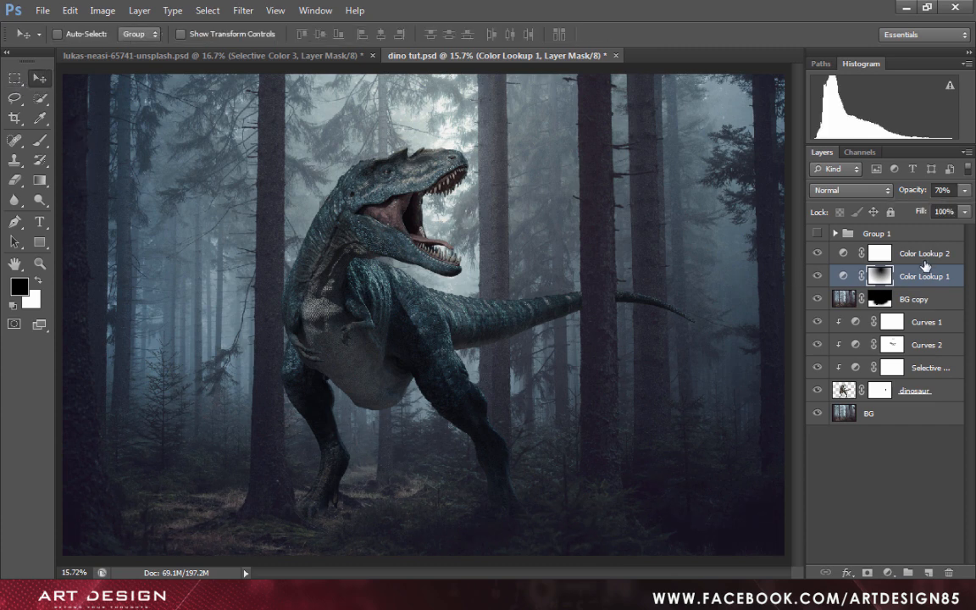
Add Curves 3 above Color Lookup 2, nudging the upper and middle curve points slightly.
left_click(924, 252)
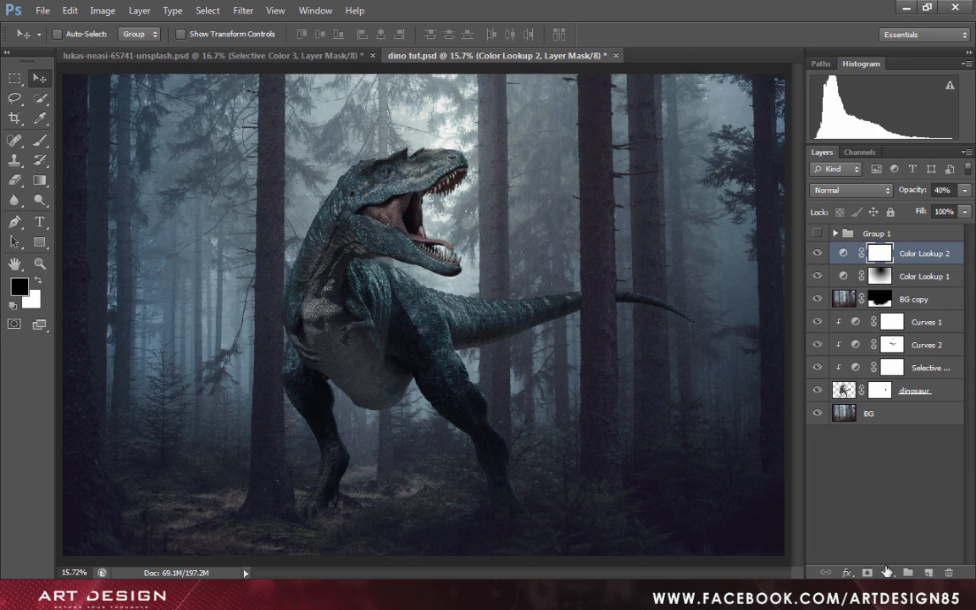
double_click(881, 253)
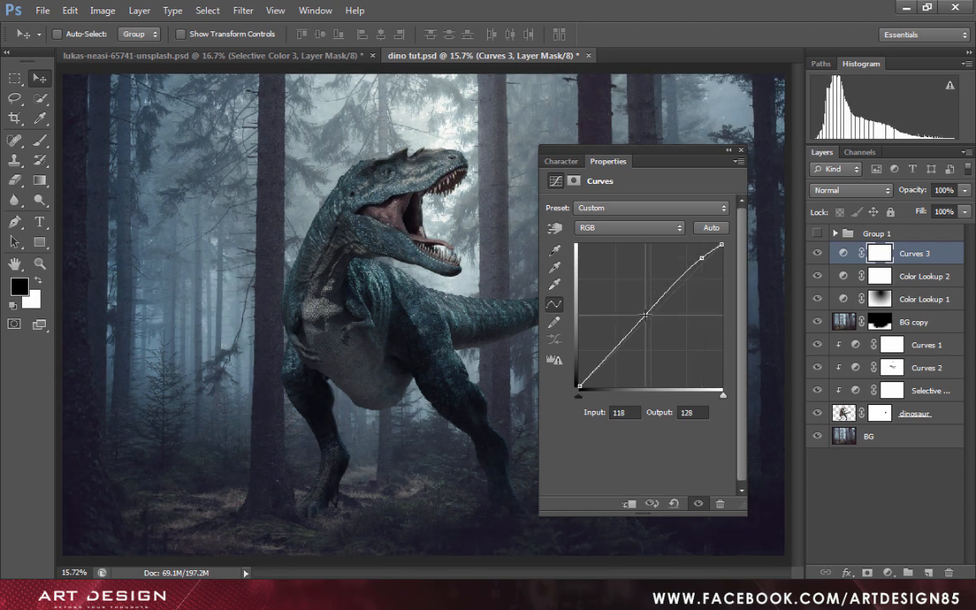
left_click_drag(648, 315, 650, 317)
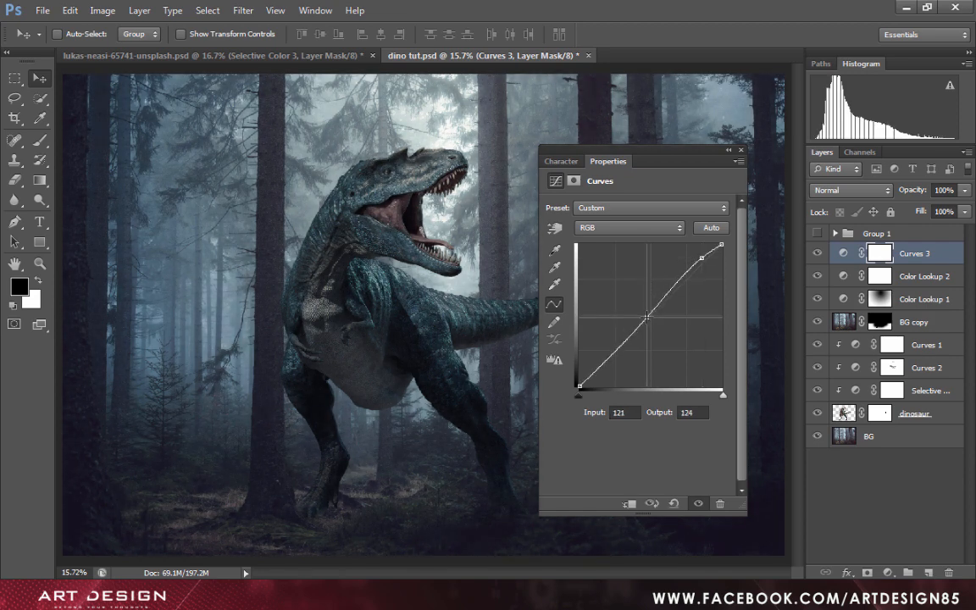
left_click_drag(721, 256, 705, 258)
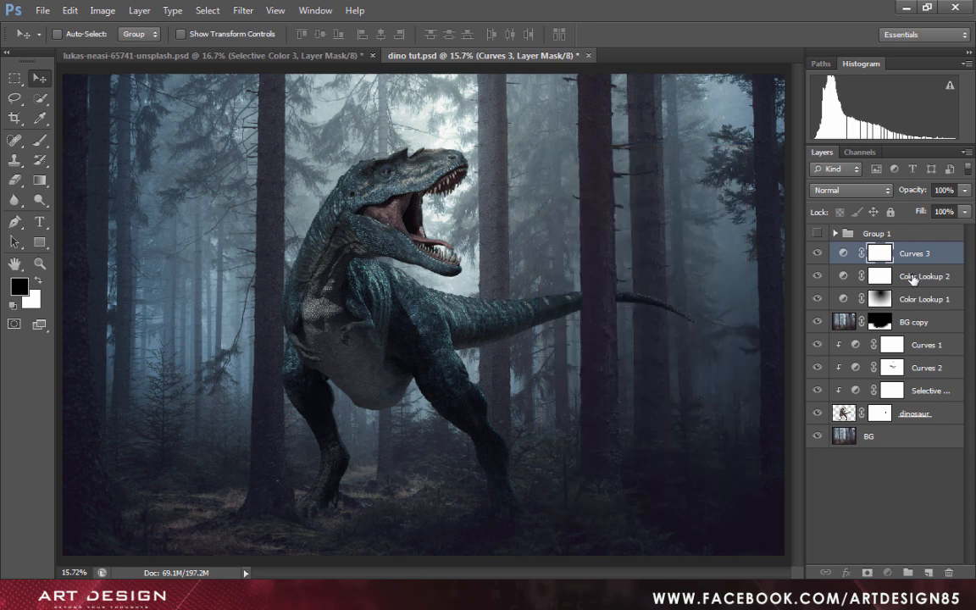
Add Selective Color with Neutrals at Cyan +17, Magenta +1, Yellow +4, Black +1.
left_click(925, 275)
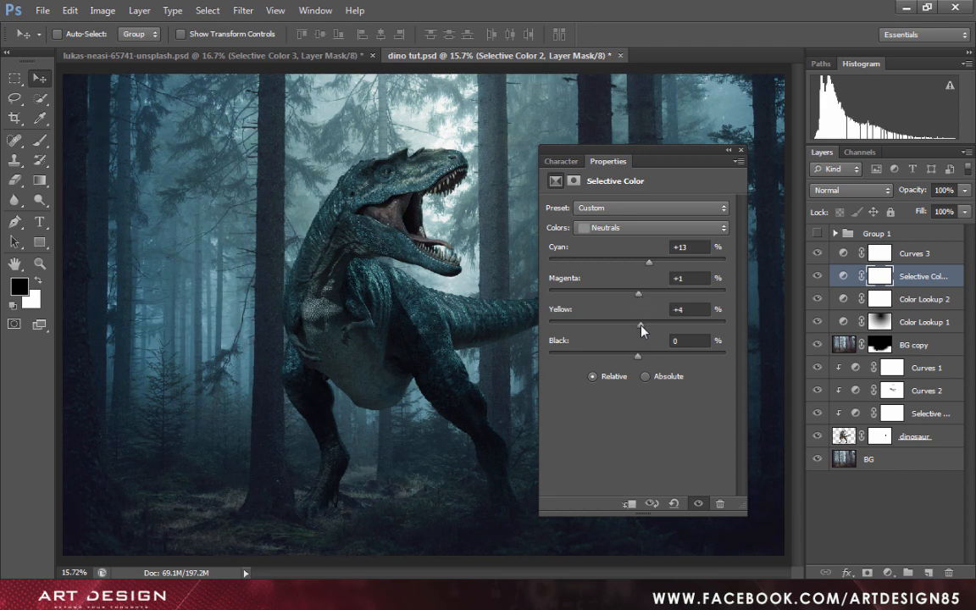
left_click_drag(649, 261, 653, 261)
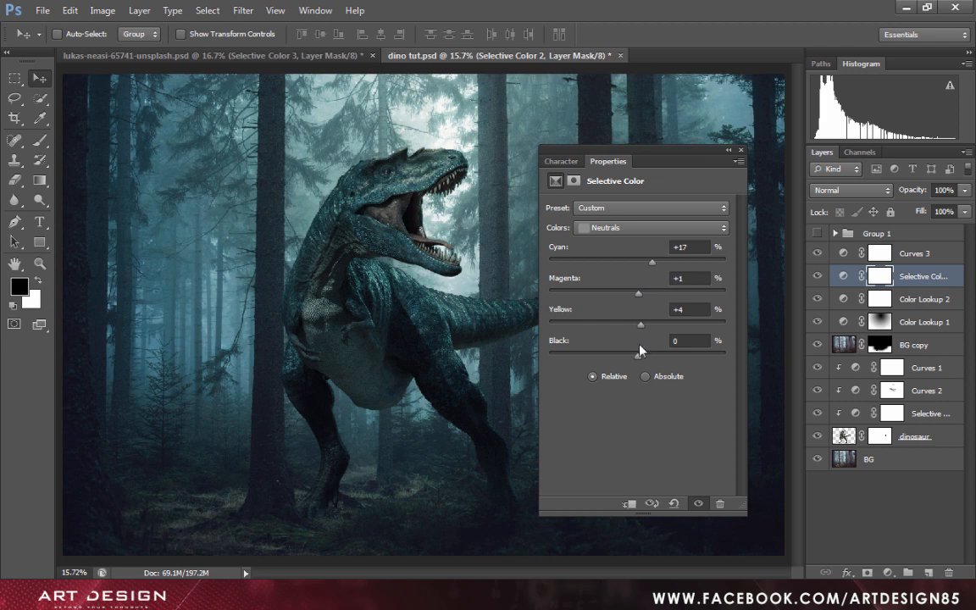
left_click_drag(641, 349, 649, 349)
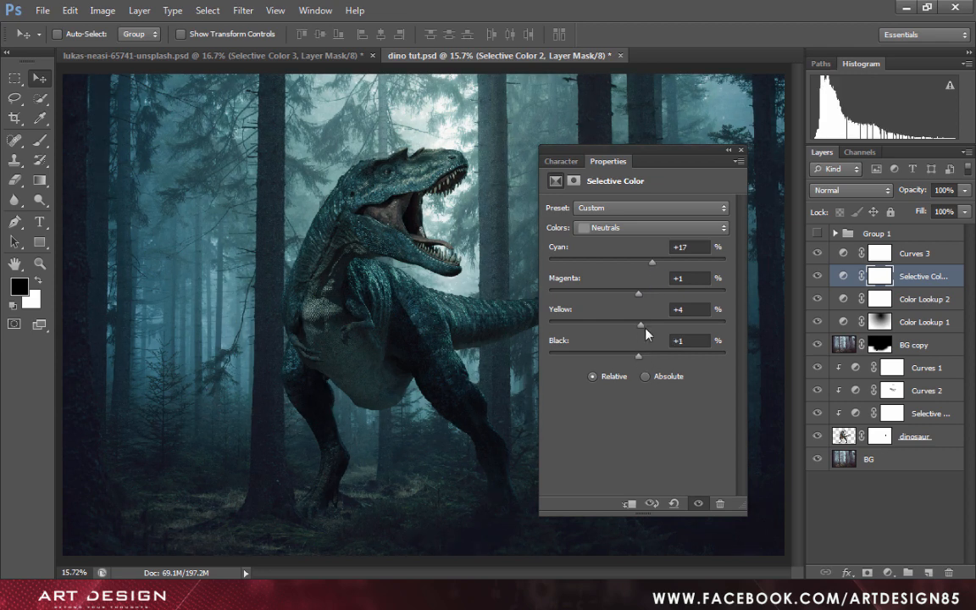
left_click(741, 150)
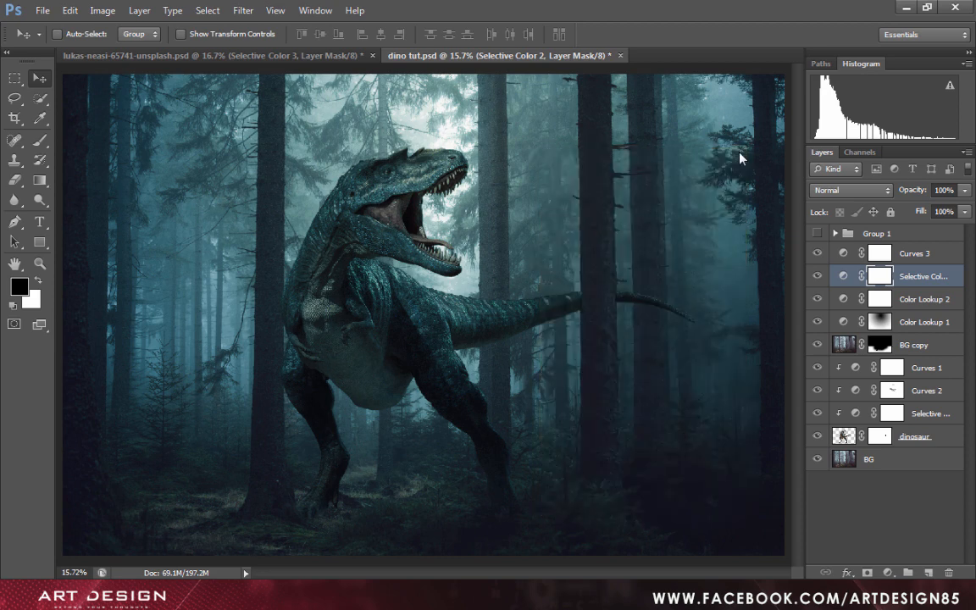
mouse_move(741, 217)
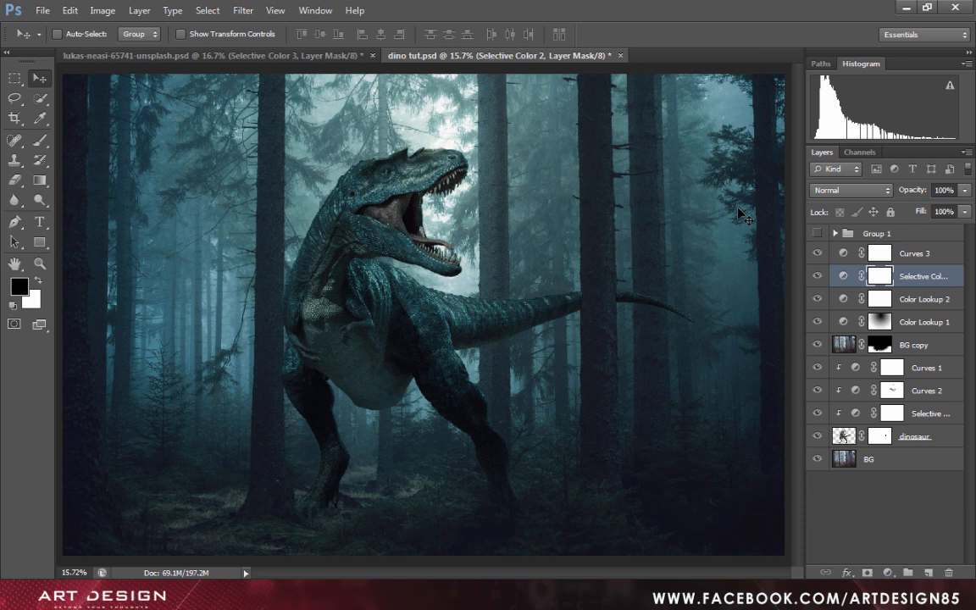
mouse_move(432, 284)
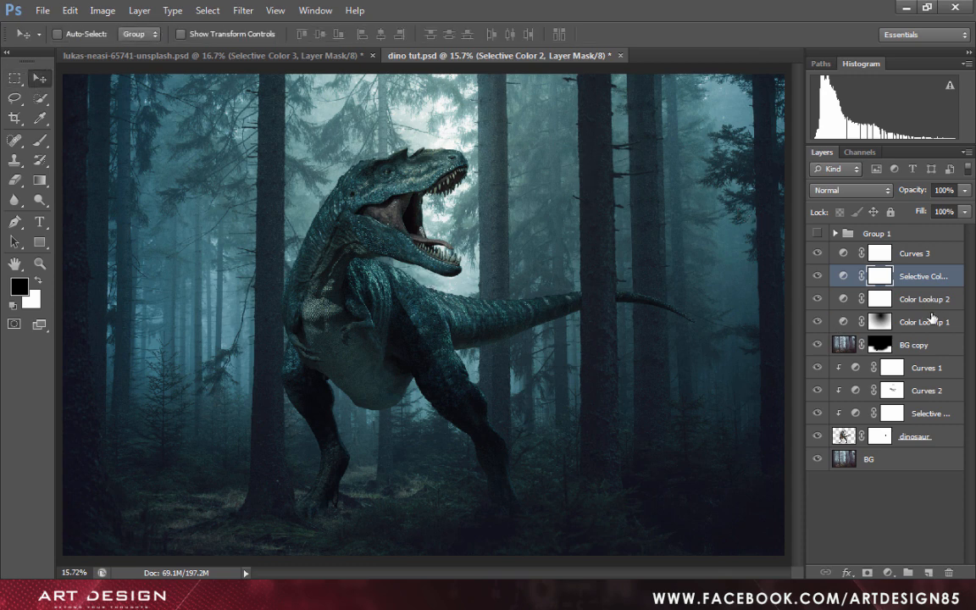
Group Curves 3 through Color Lookup 1 into Group 2 and toggle its visibility to compare.
left_click(924, 321)
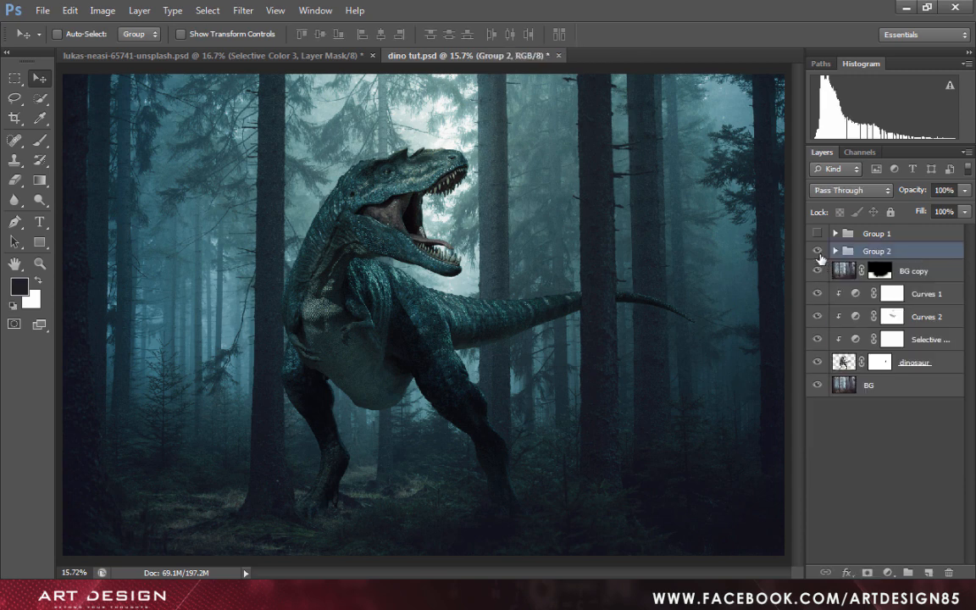
left_click(818, 257)
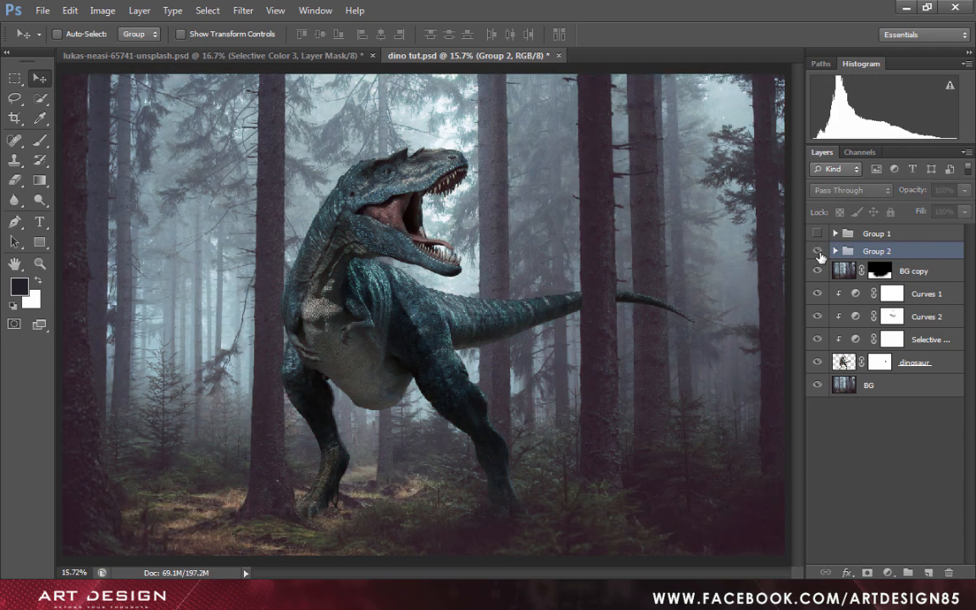
left_click(817, 251)
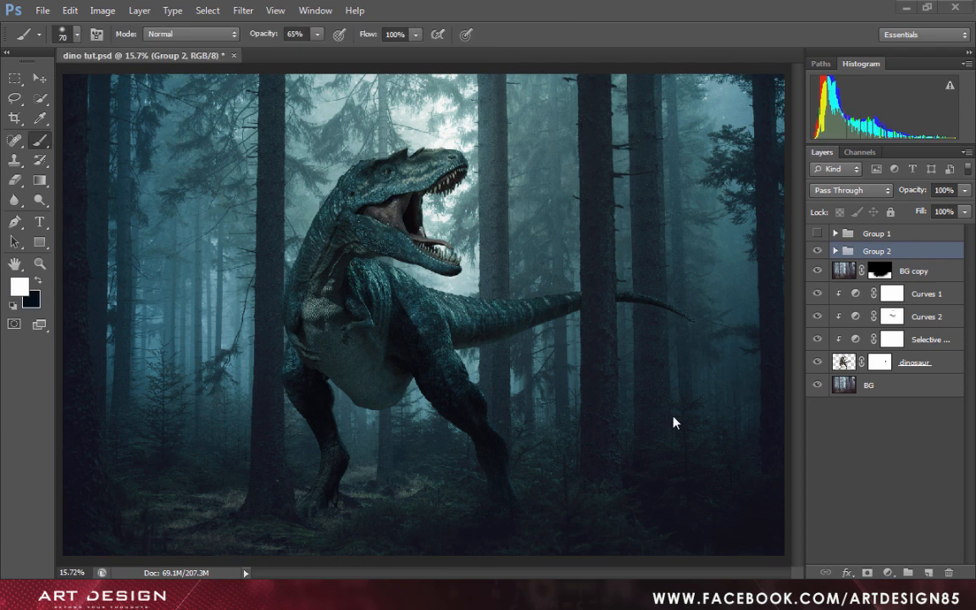
mouse_move(638, 336)
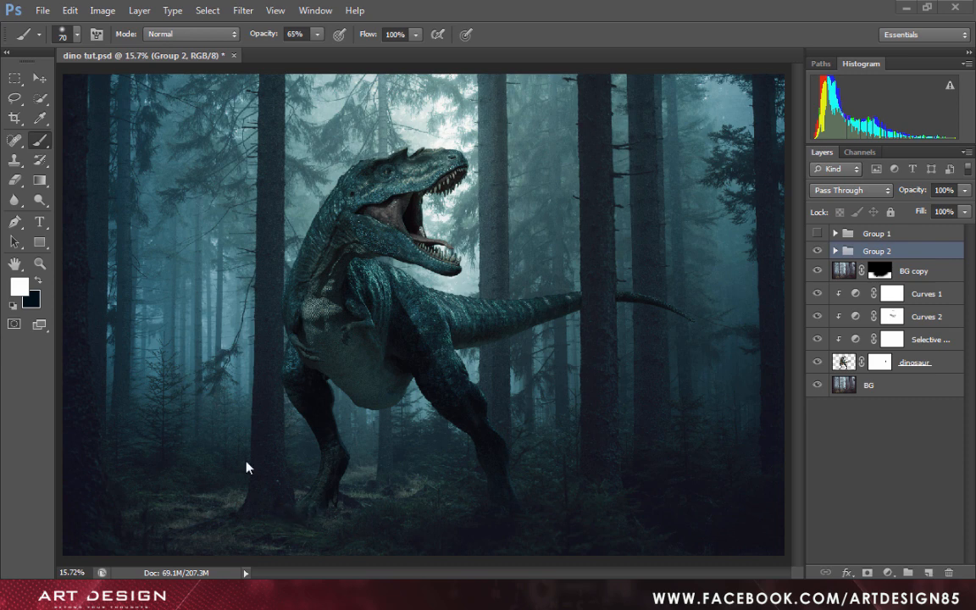
Zoom in, paint the BG copy mask white around the feet, then fit the image on screen.
left_click(39, 263)
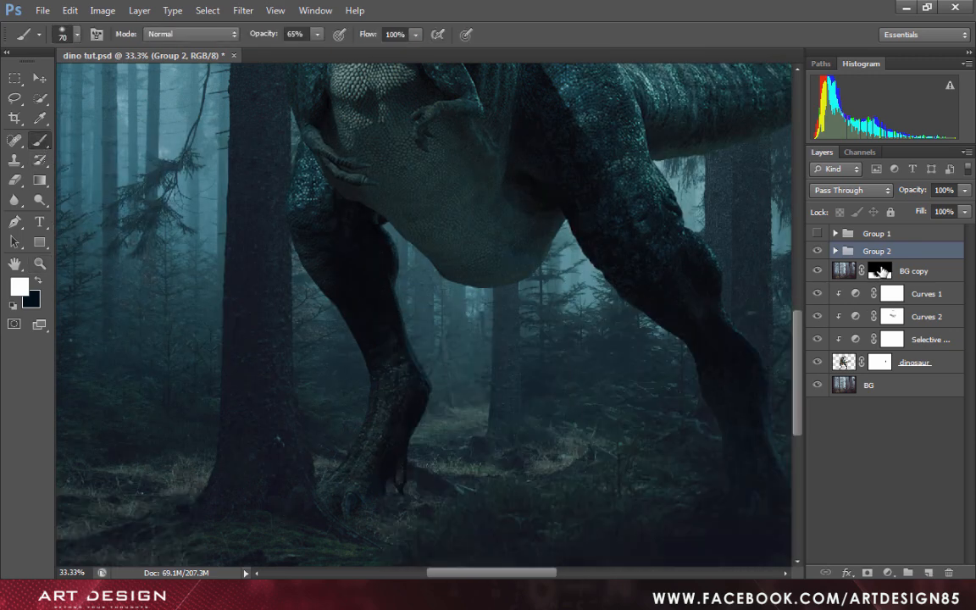
left_click(879, 270)
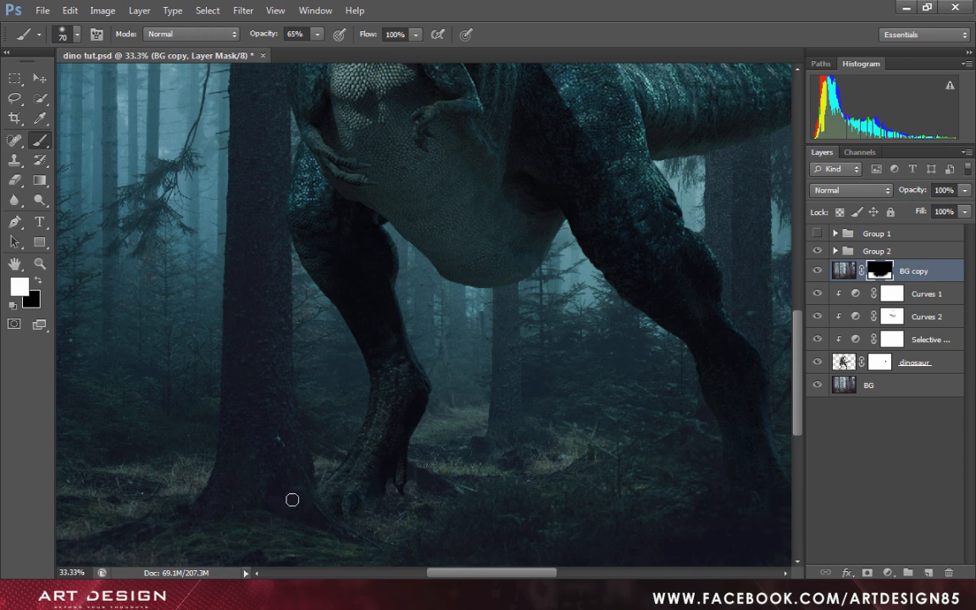
mouse_move(267, 39)
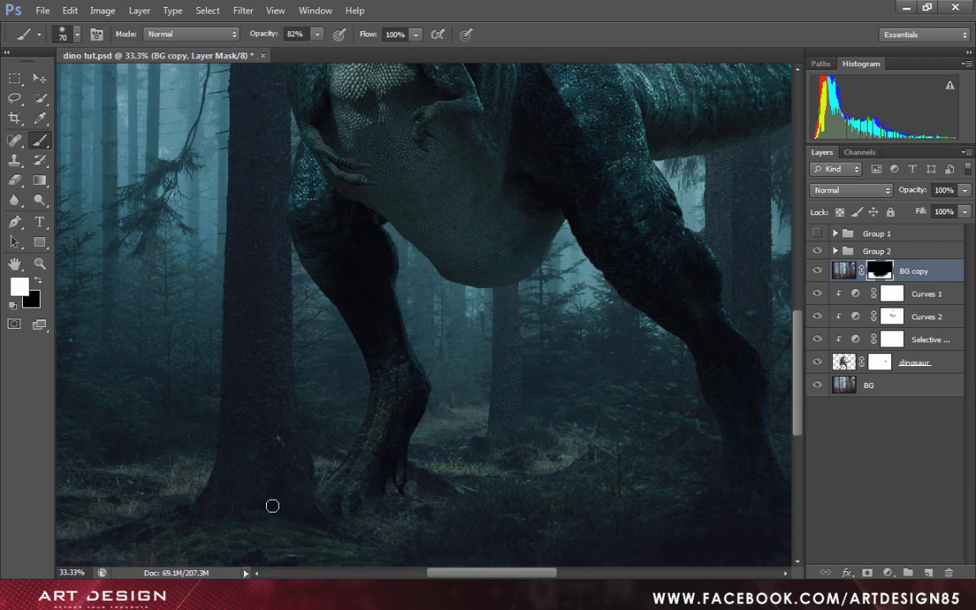
mouse_move(304, 494)
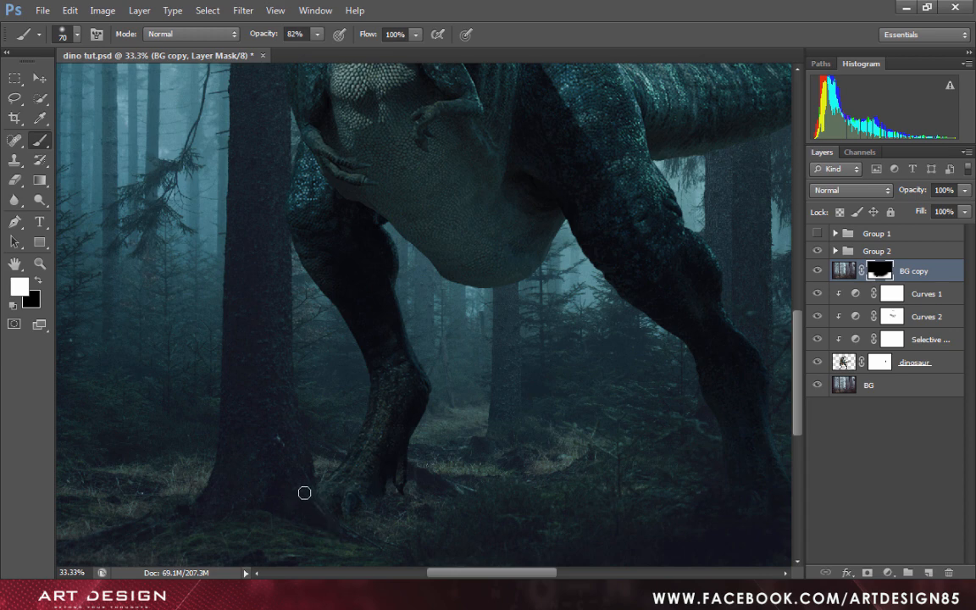
mouse_move(264, 500)
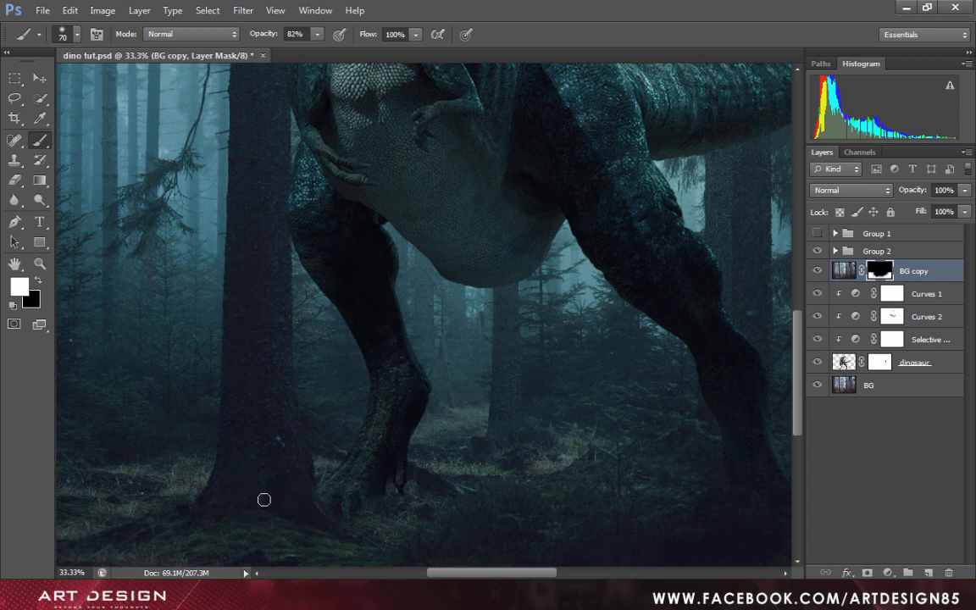
mouse_move(317, 519)
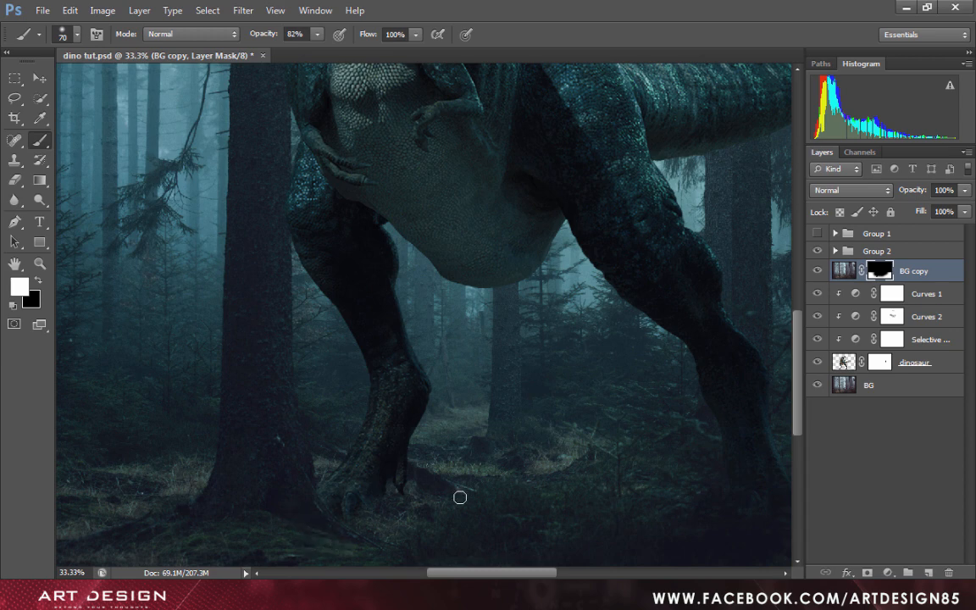
right_click(424, 296)
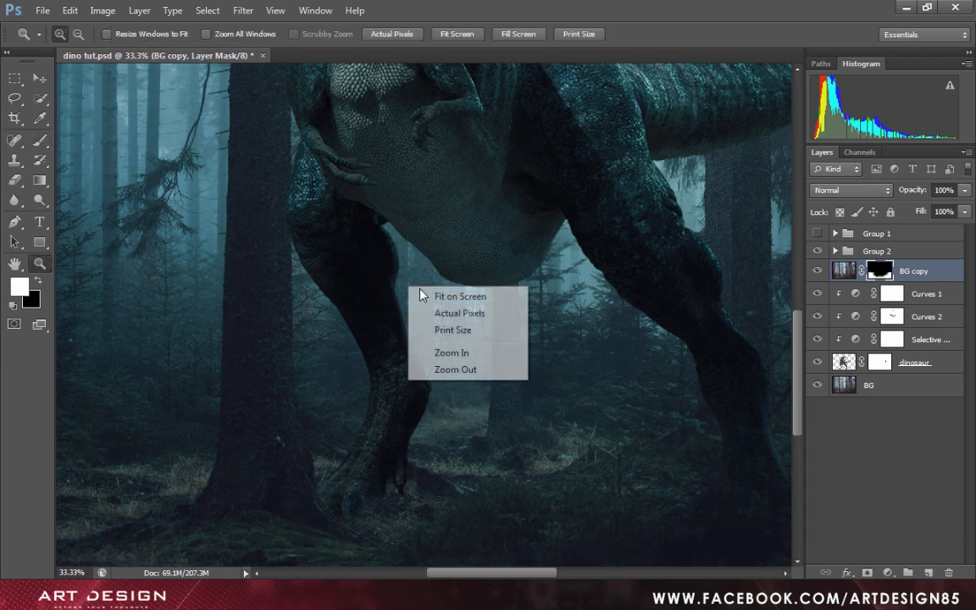
left_click(460, 296)
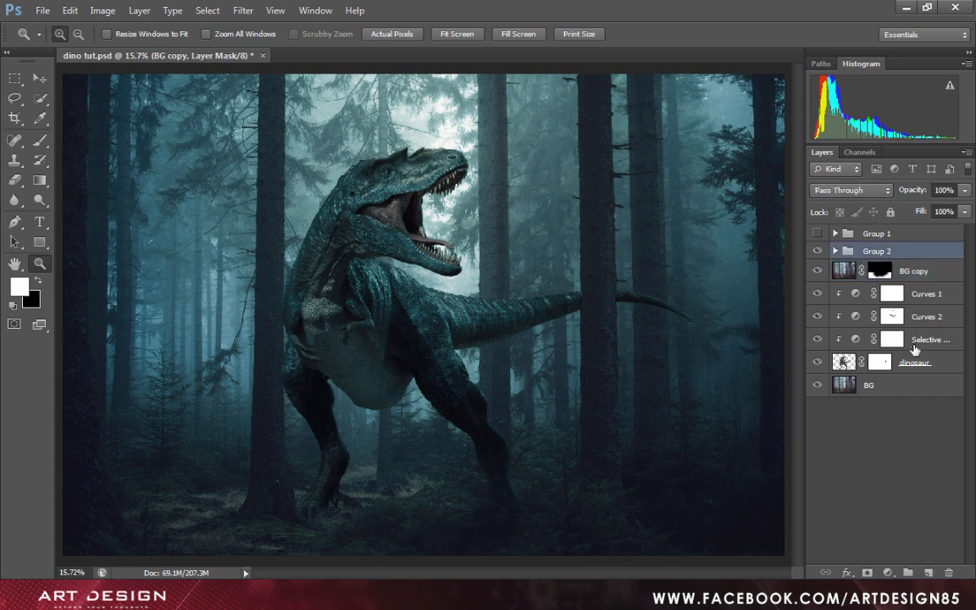
left_click(877, 250)
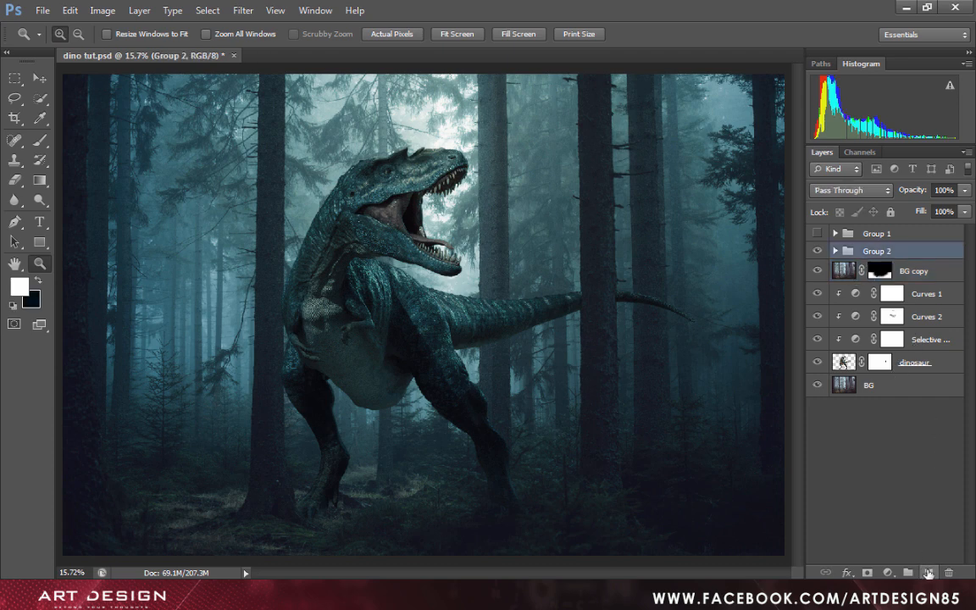
Stamp all visible layers into a new top Layer 2 and view it full screen.
left_click(929, 573)
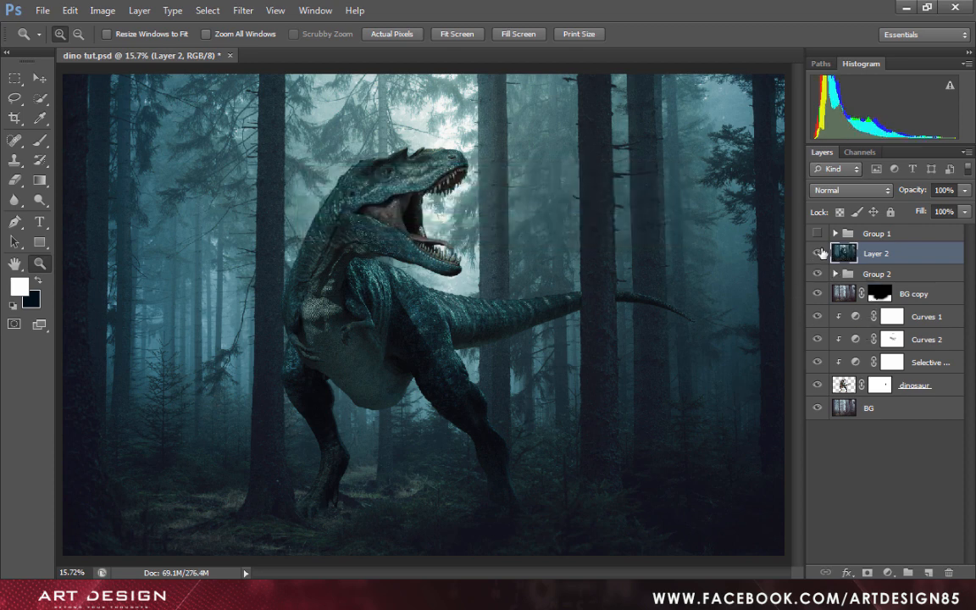
left_click(817, 233)
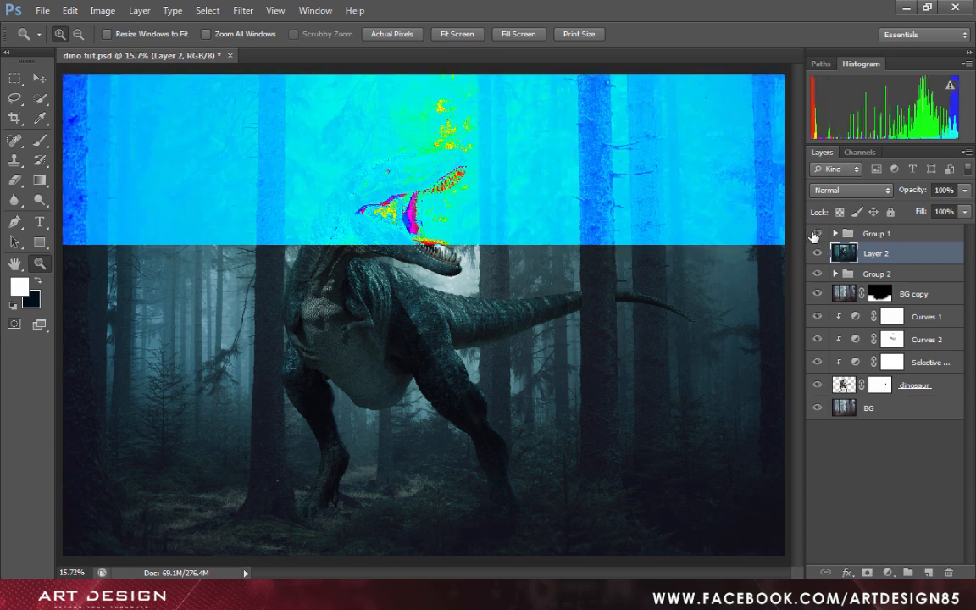
left_click(817, 234)
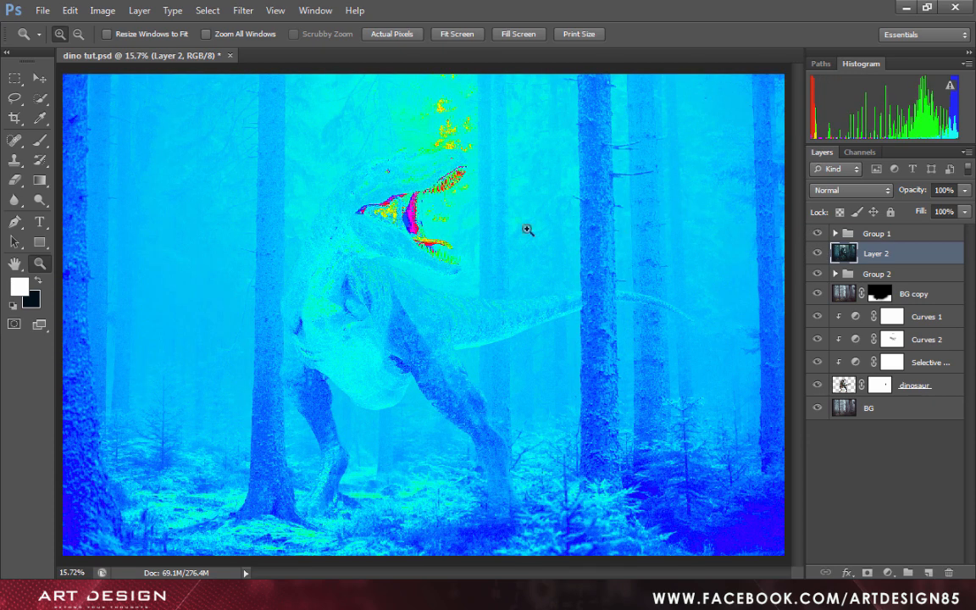
mouse_move(346, 231)
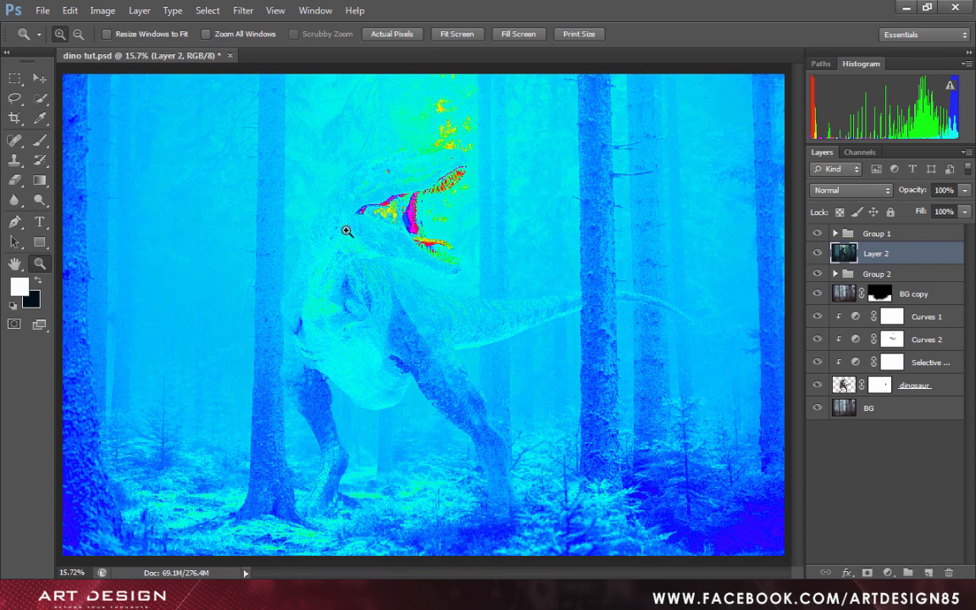
mouse_move(949, 248)
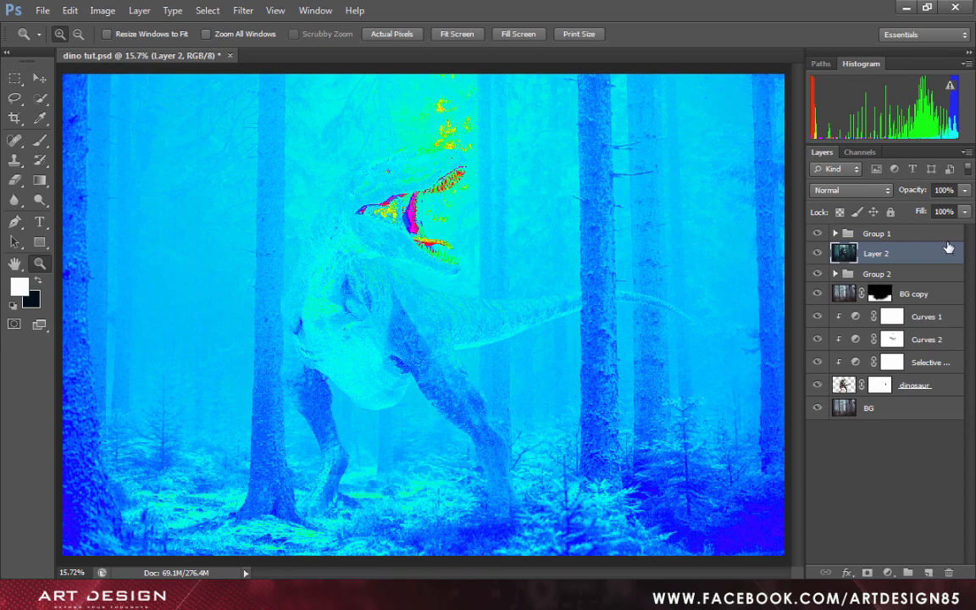
left_click(817, 233)
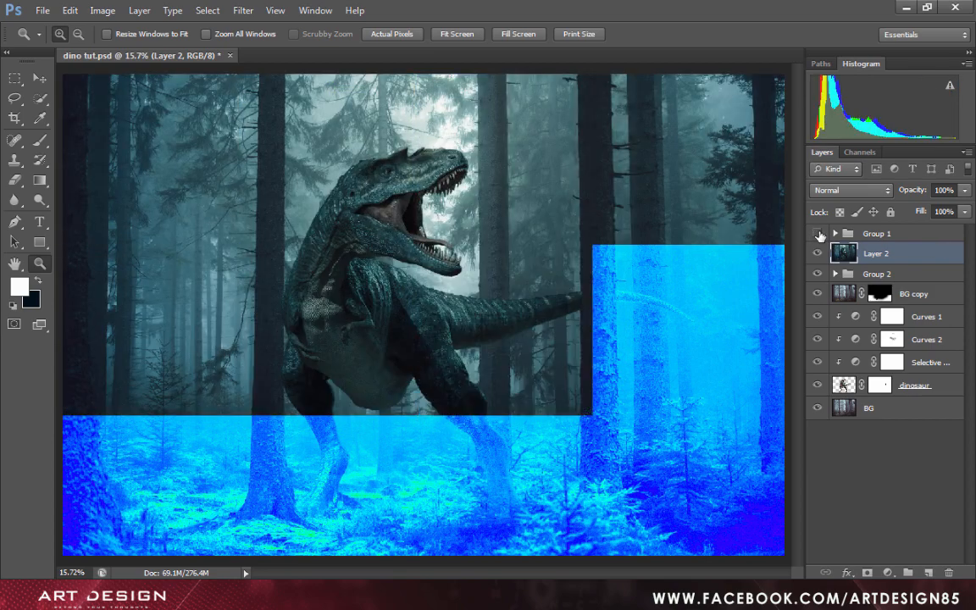
left_click(818, 234)
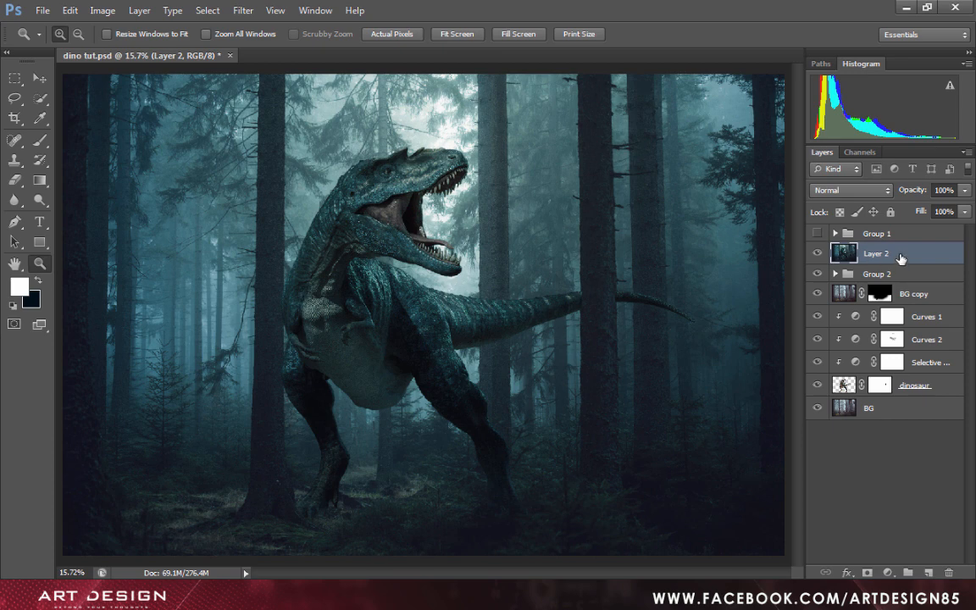
mouse_move(877, 254)
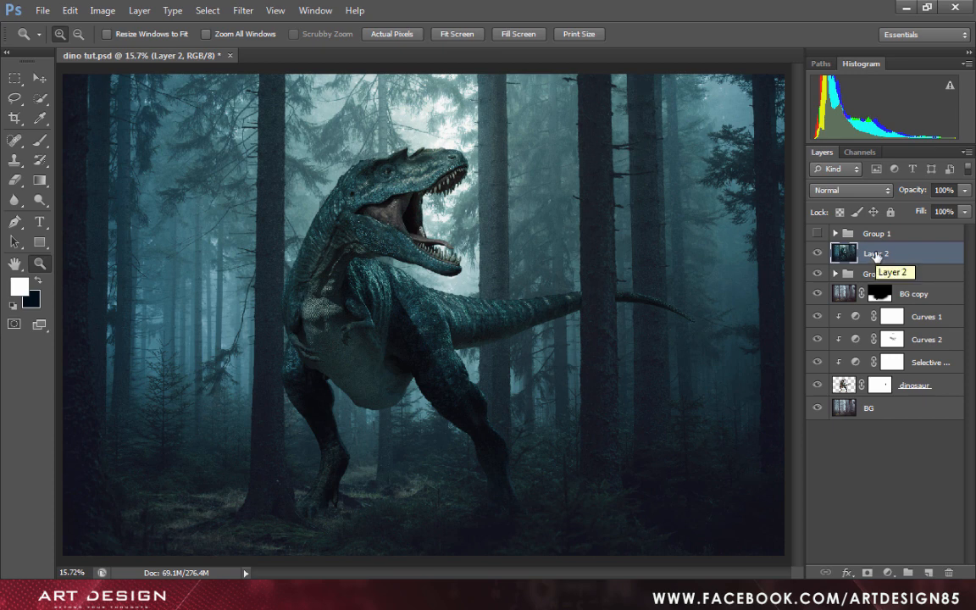
key("f")
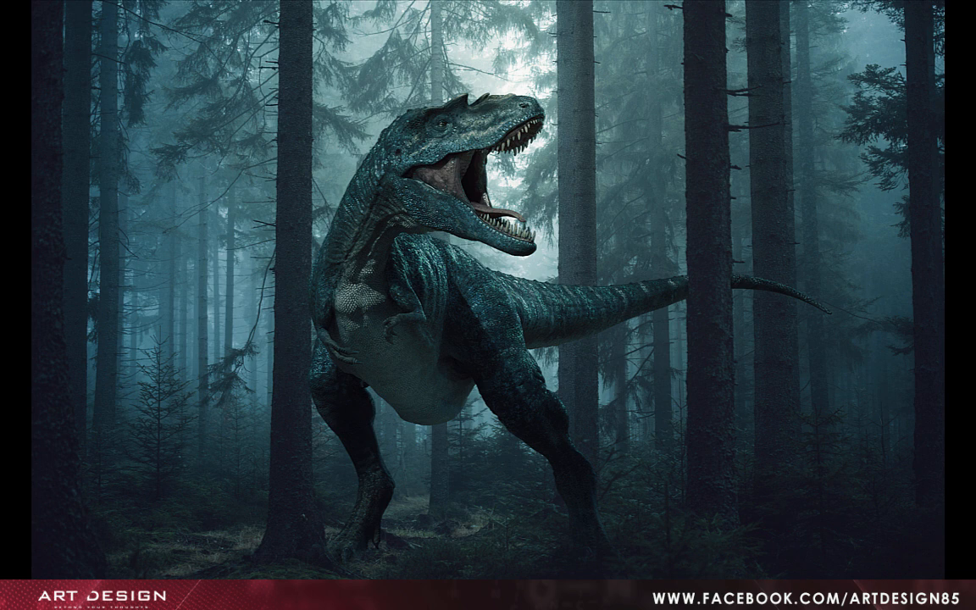